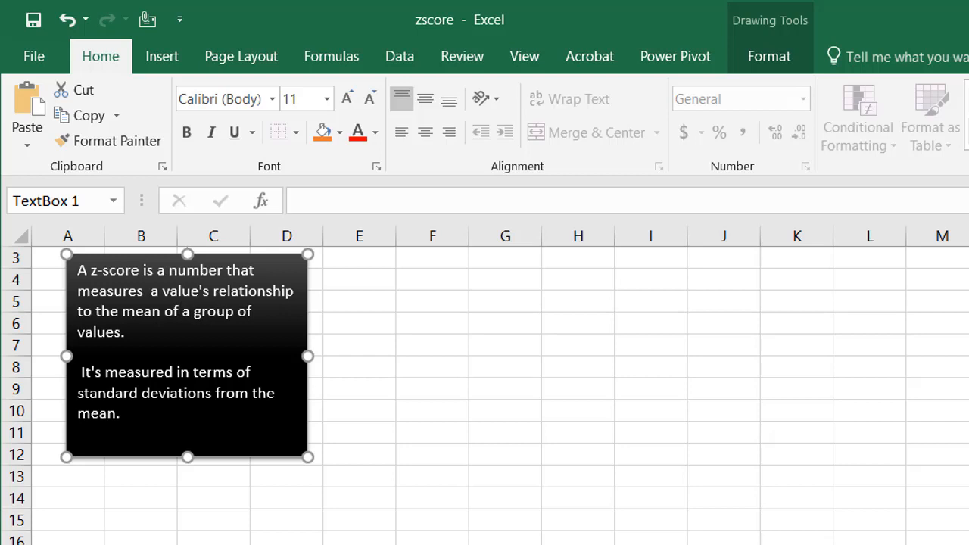
mouse_move(308, 351)
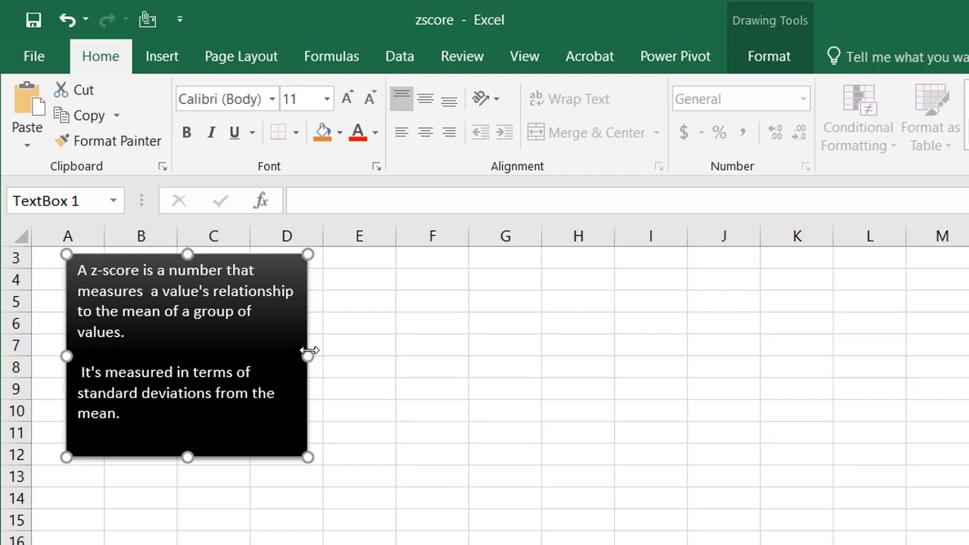
mouse_move(490, 264)
type("Score")
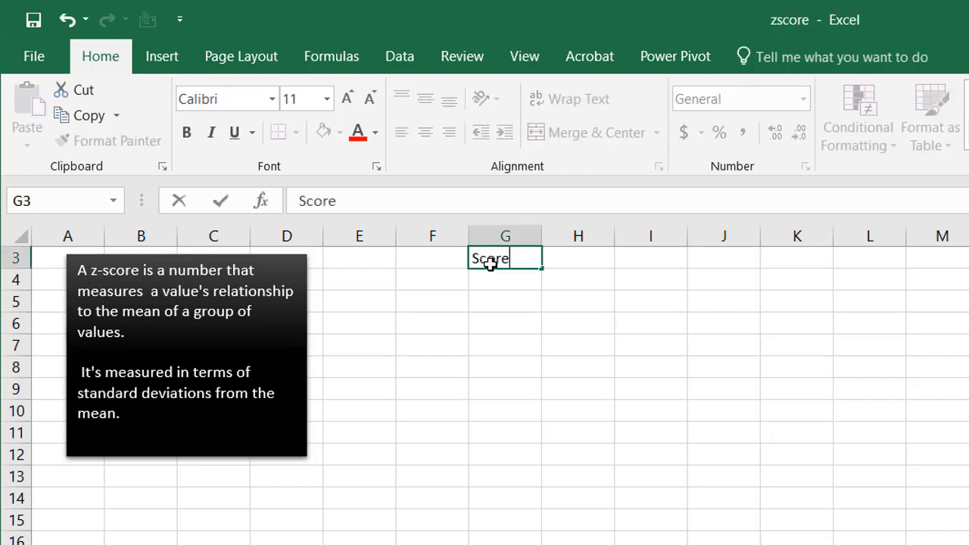
Fill G4:G13 with =RANDBETWEEN(84,114) scores and copy the ten values.
type("=rand")
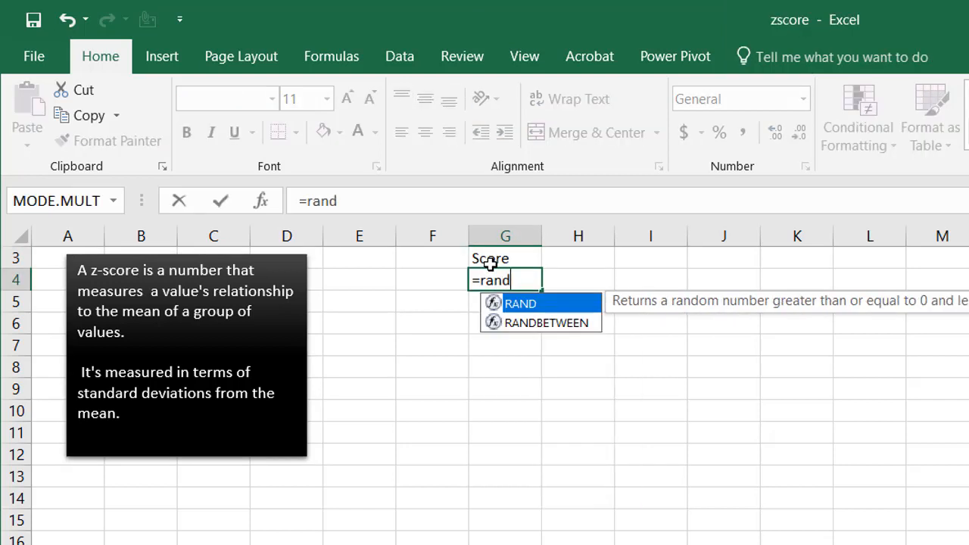
double_click(545, 323)
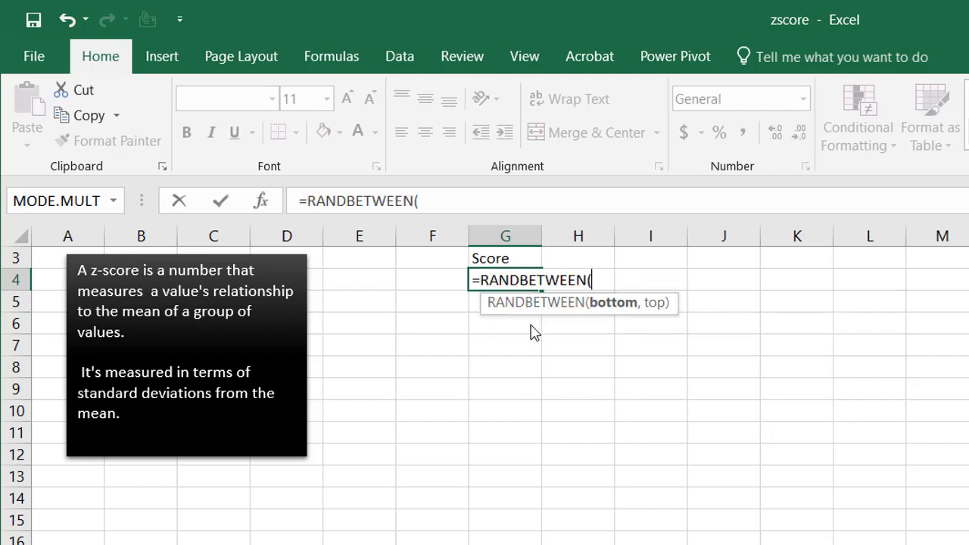
type("84,114)")
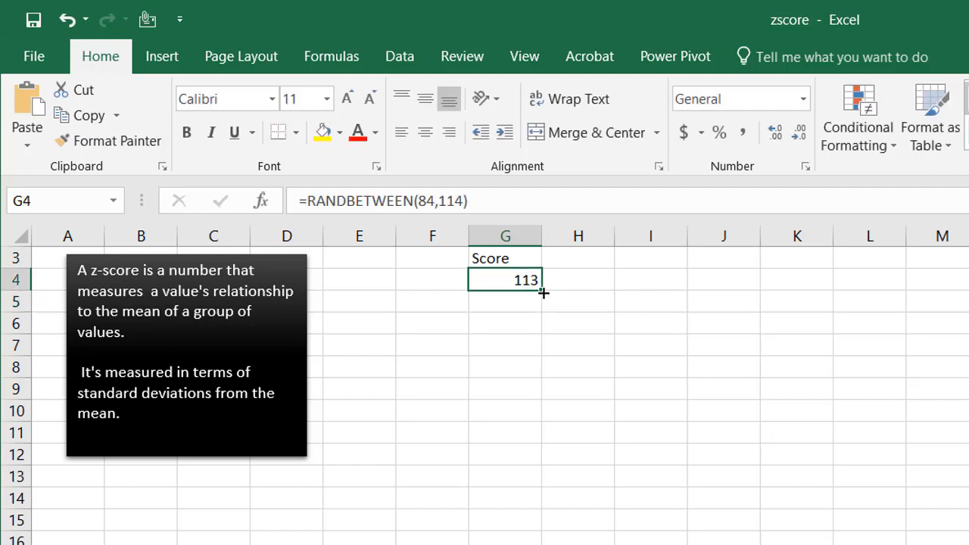
left_click_drag(542, 294, 523, 475)
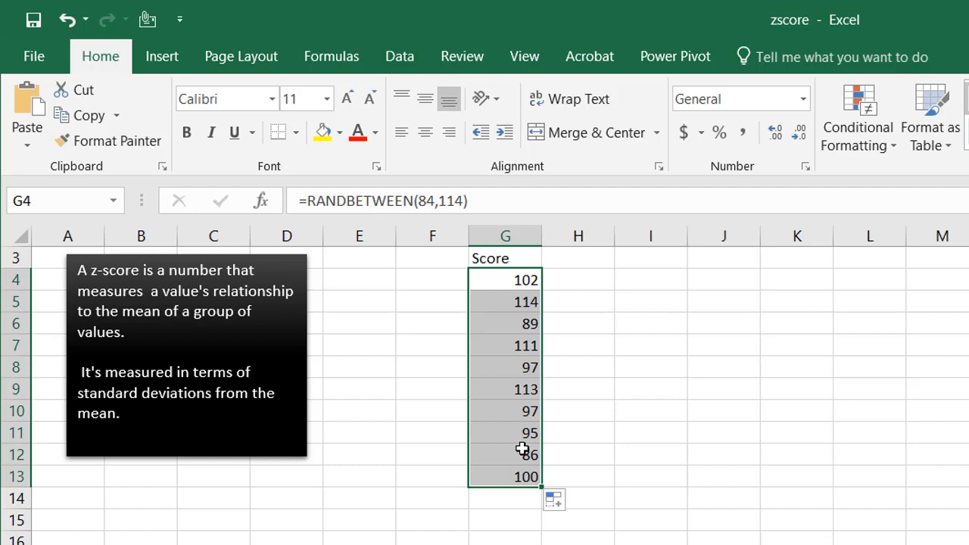
mouse_move(502, 345)
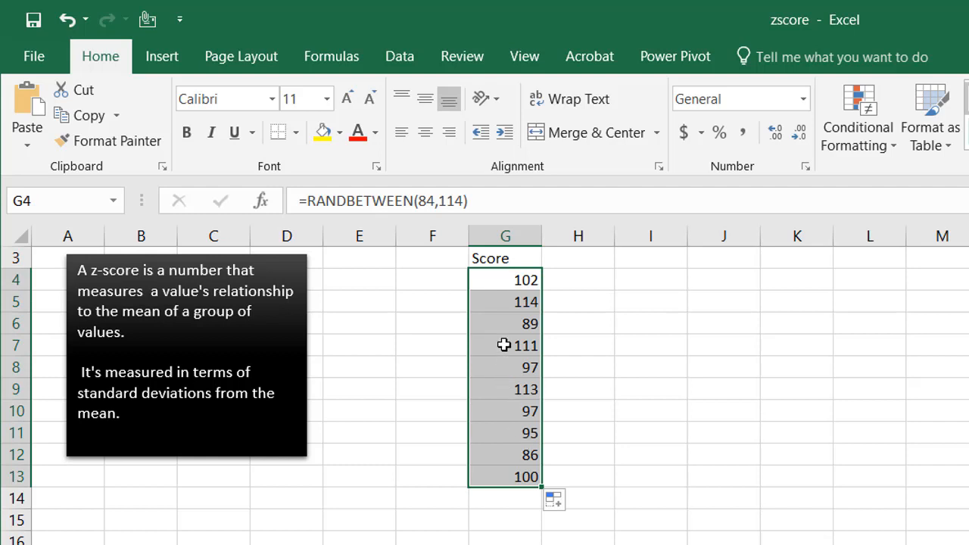
key("ctrl+c")
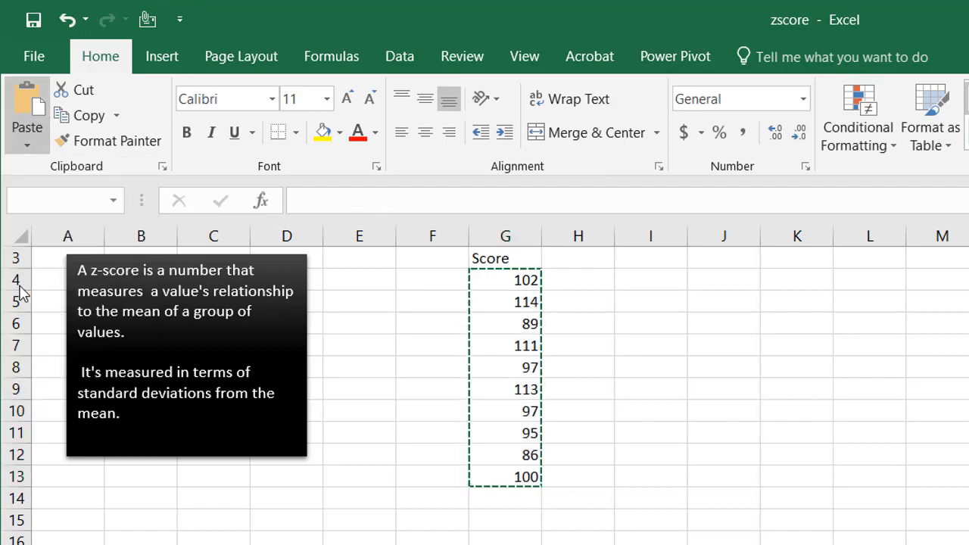
Label H3 'zscore' and abandon an unfinished STANDARDIZE formula in H4.
left_click(578, 257)
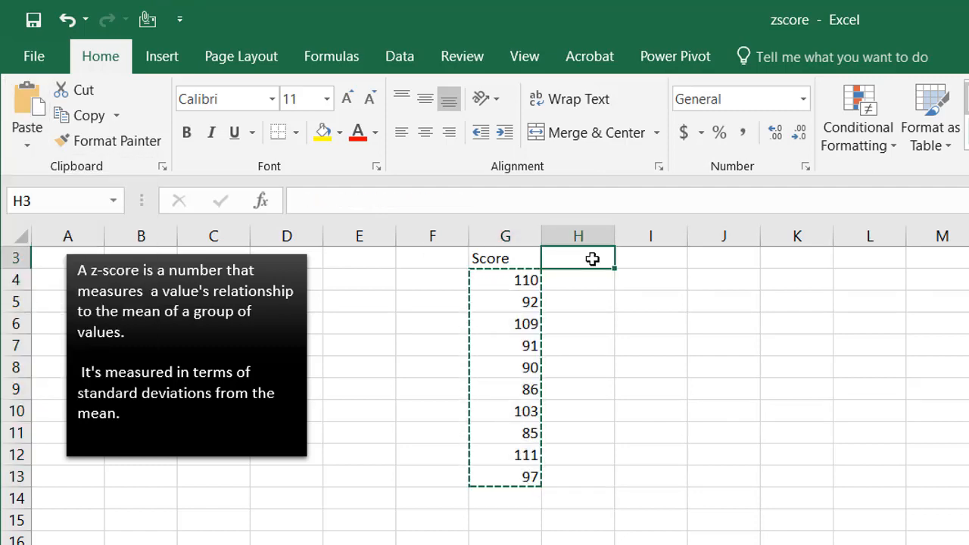
type("zscore")
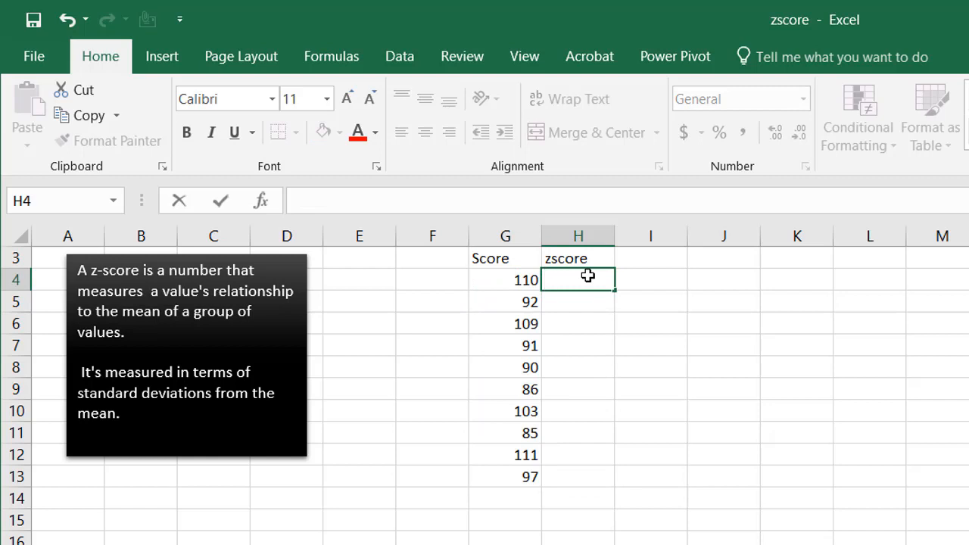
type("=s")
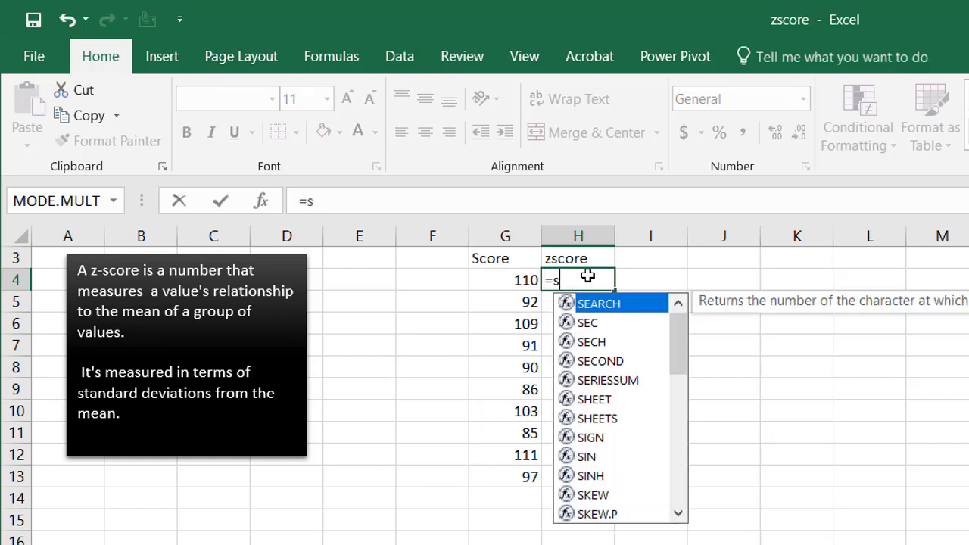
type("t")
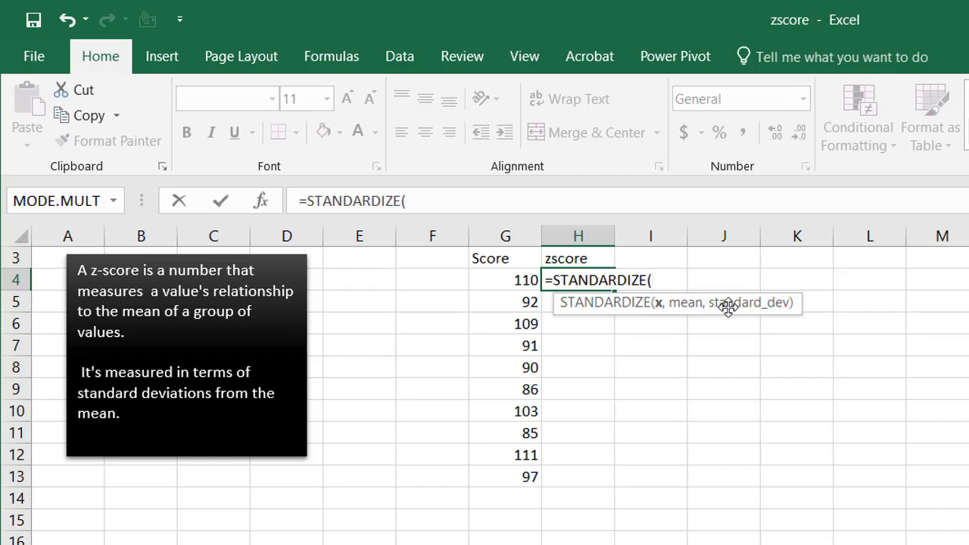
mouse_move(605, 303)
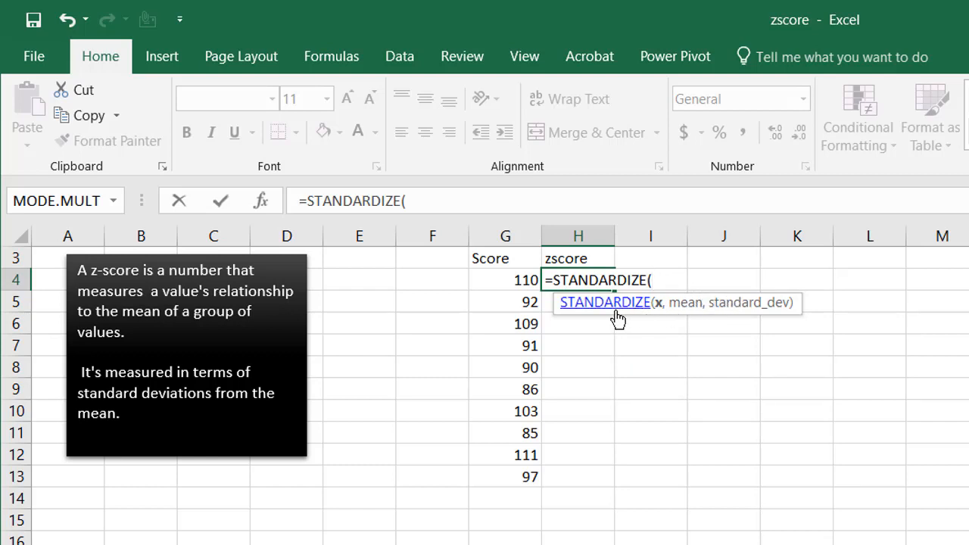
key("Escape")
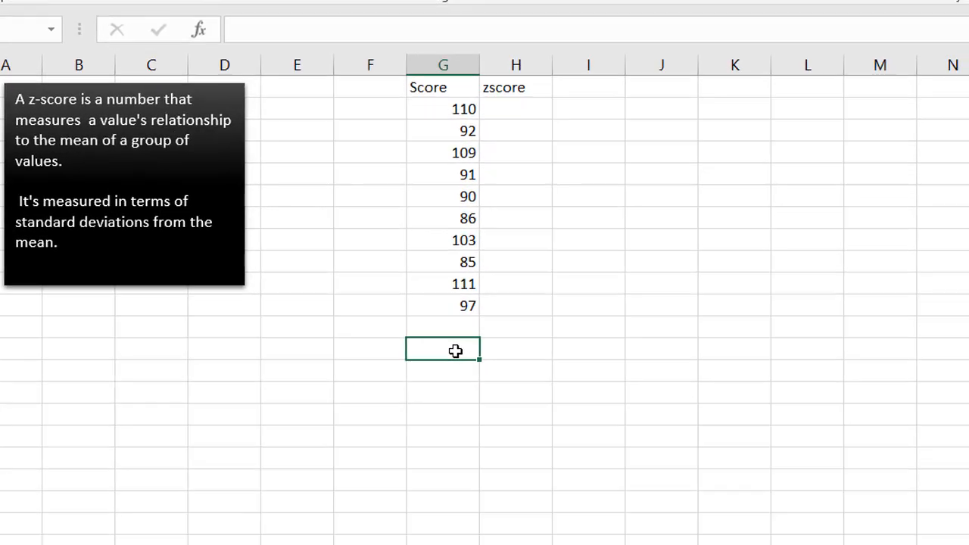
Label the Std Dev row and compute the scores' AVERAGE (97.4) in H15.
type("St")
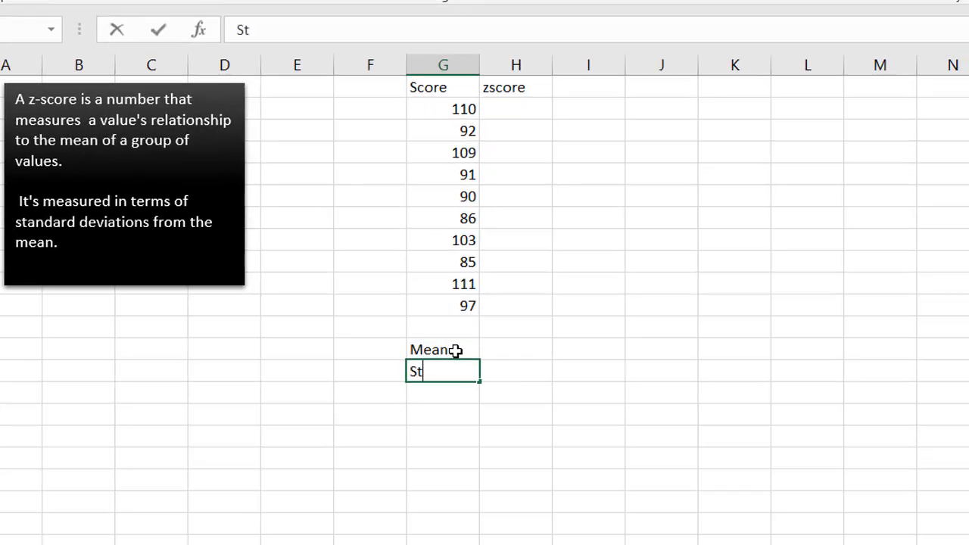
type("d Dei")
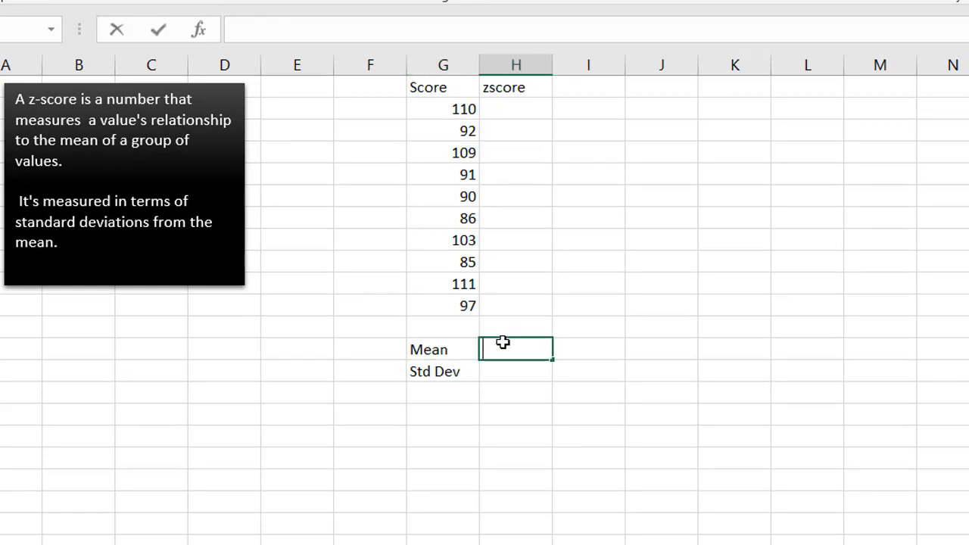
type("=av")
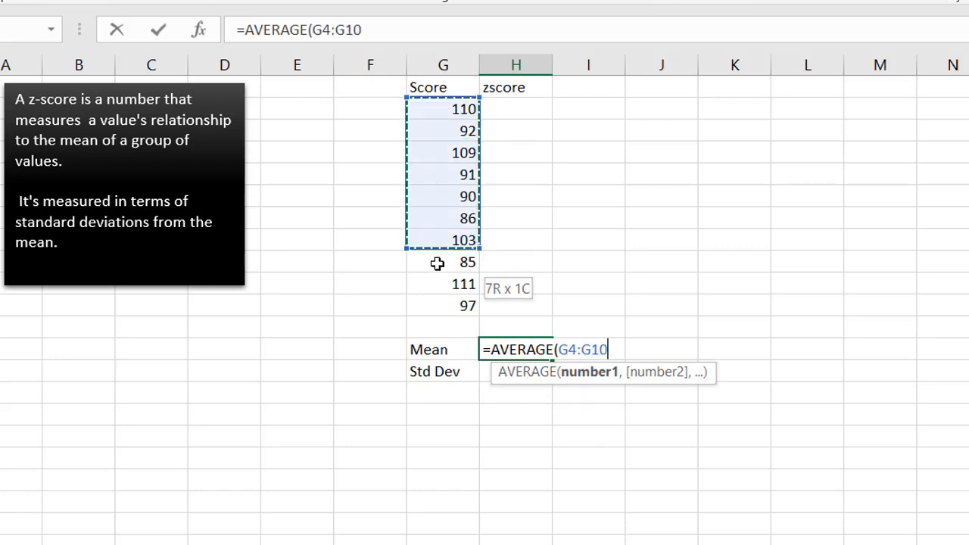
key("Return")
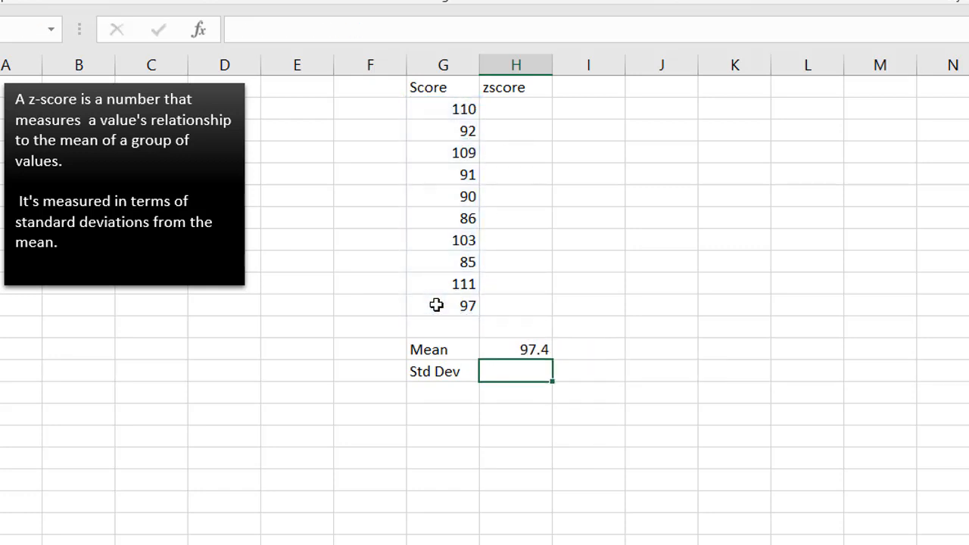
Compute the scores' sample standard deviation with STDEV.S in H16 (10.10171).
type("=")
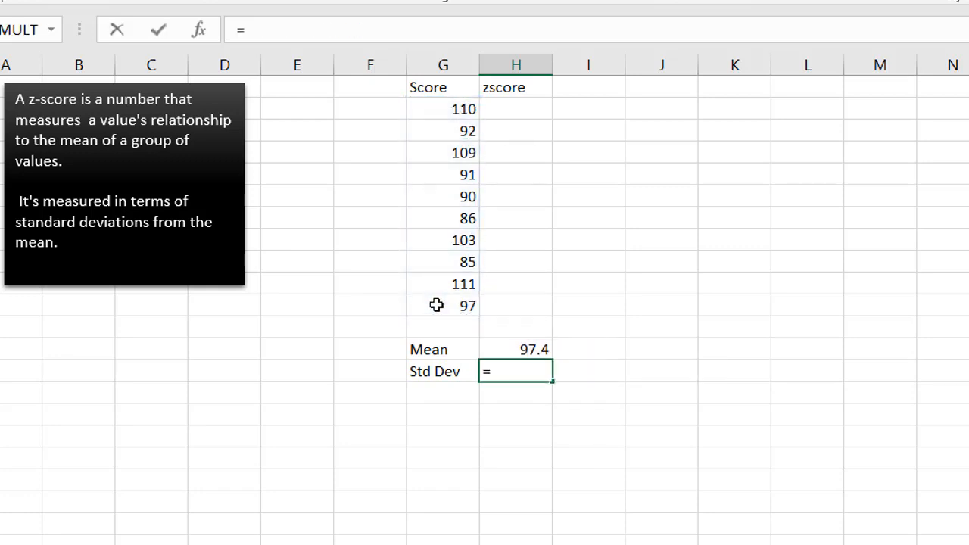
type("st")
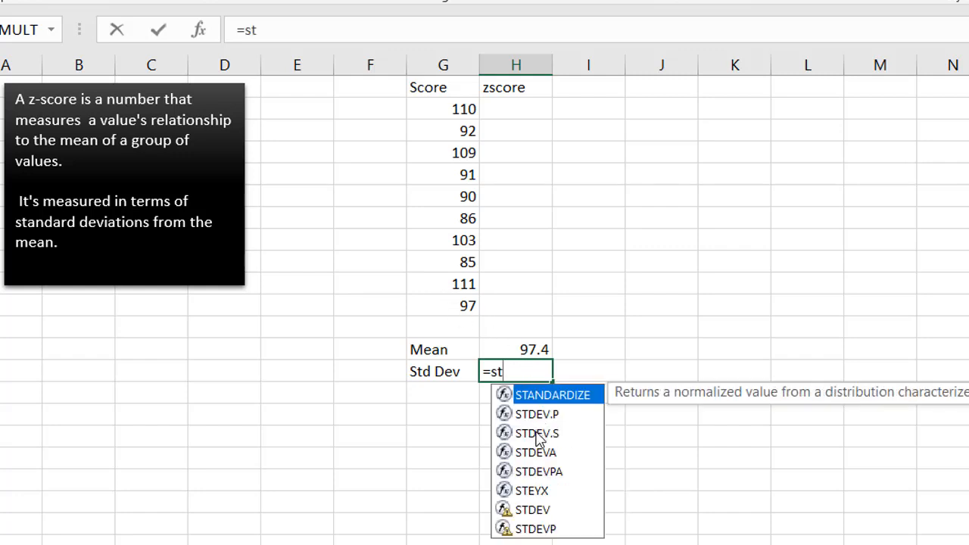
double_click(536, 432)
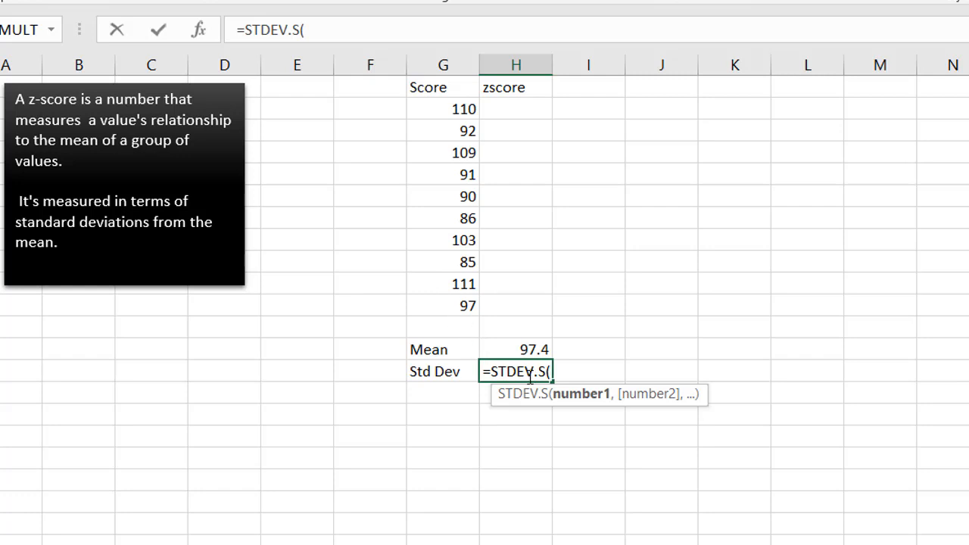
left_click_drag(442, 109, 442, 283)
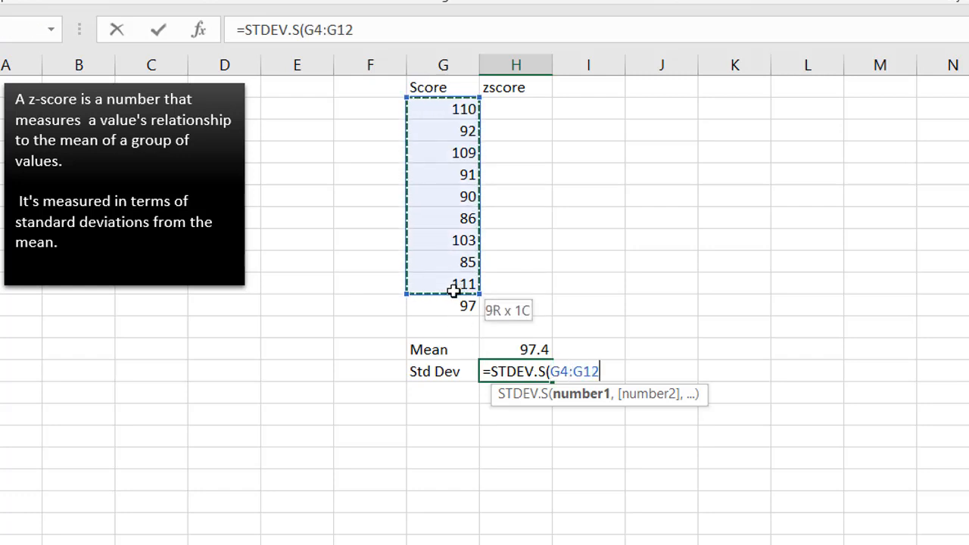
key("Return")
type("=")
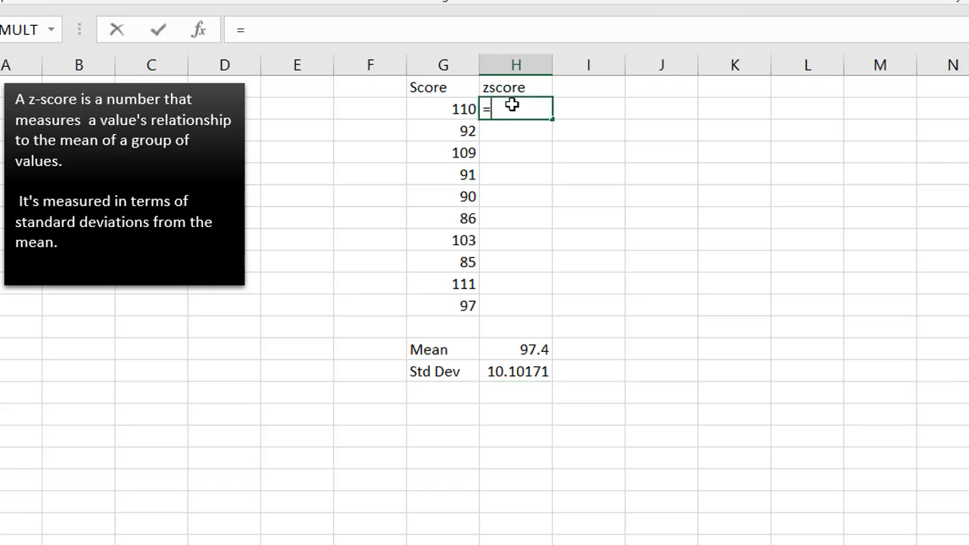
Enter =STANDARDIZE(G4,$H$15,$H$16) in H4, fixing the extra-comma error, giving 1.247314.
type("STANDARDIZE(")
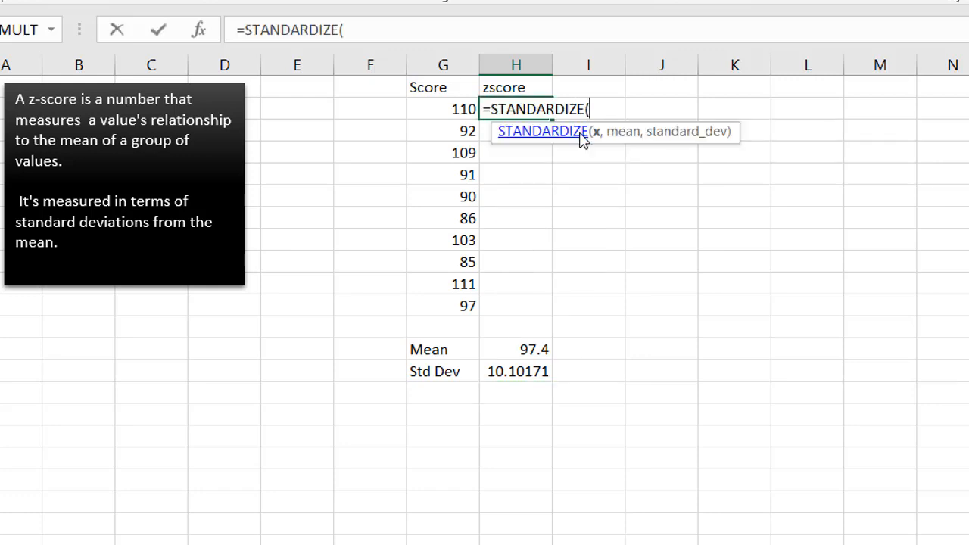
type(",")
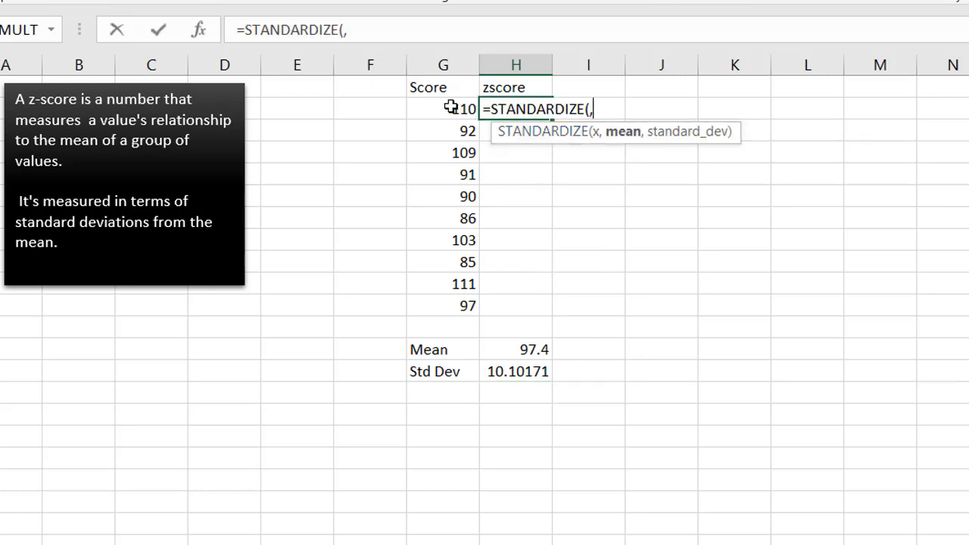
left_click(442, 109)
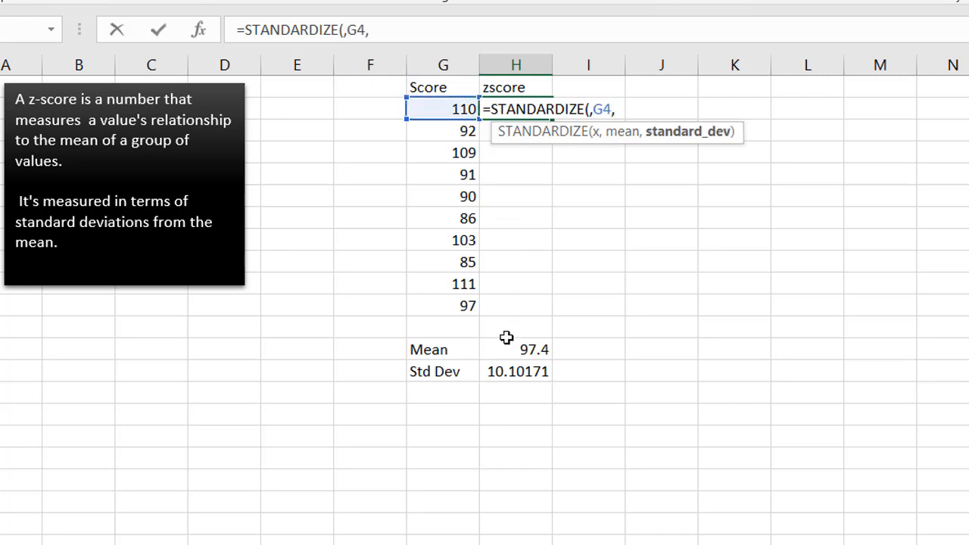
key("f4")
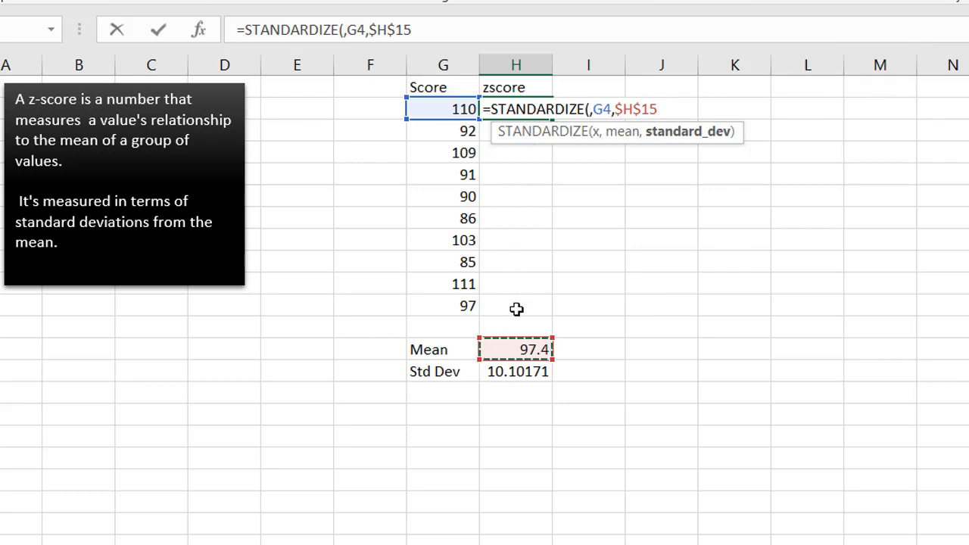
mouse_move(600, 142)
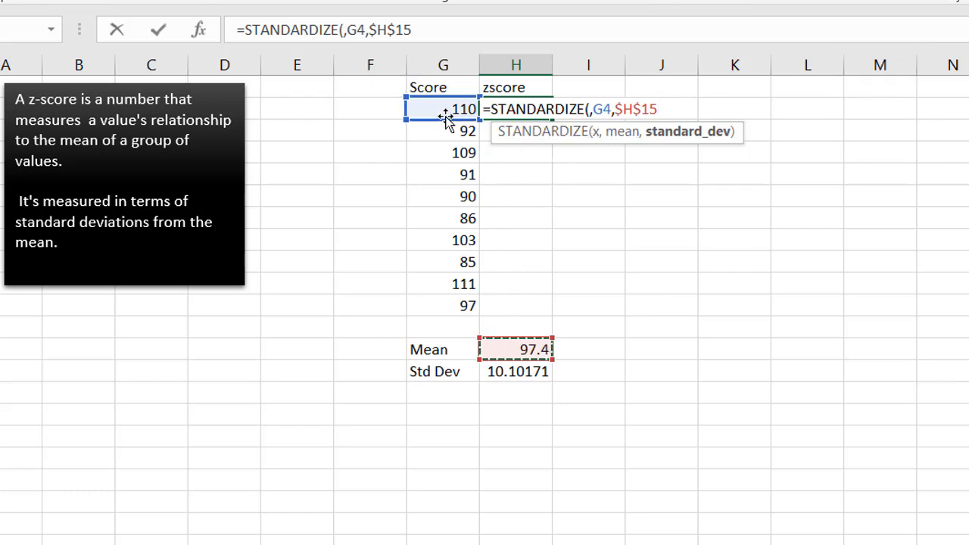
mouse_move(512, 182)
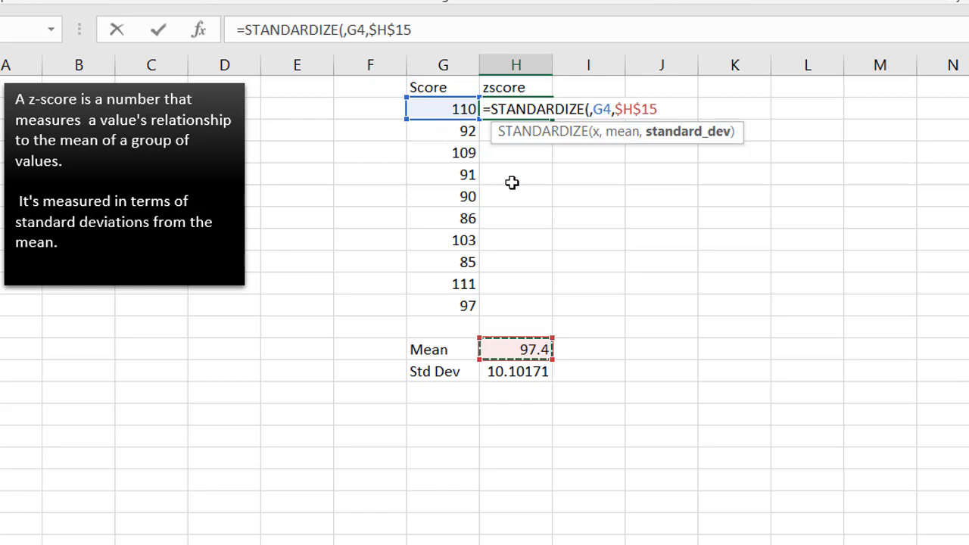
left_click(518, 371)
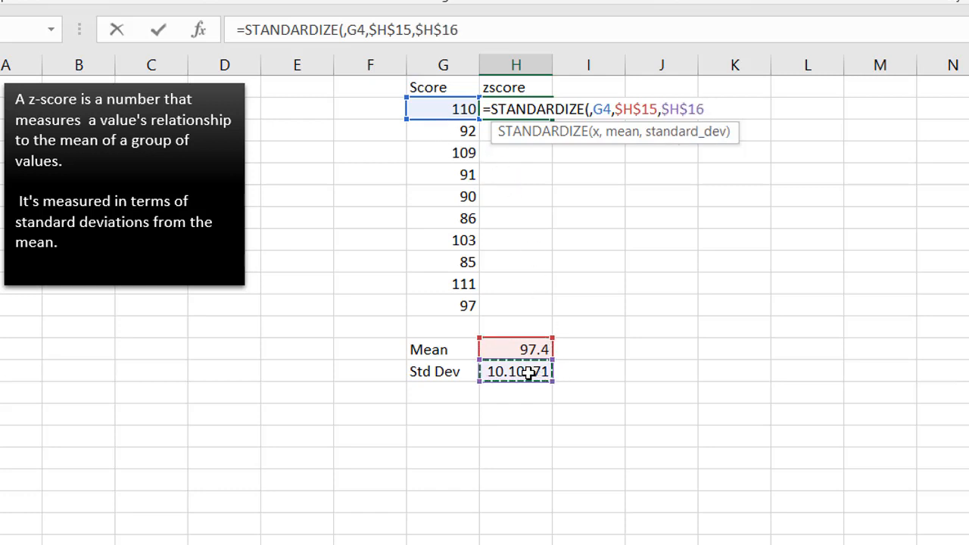
type(")")
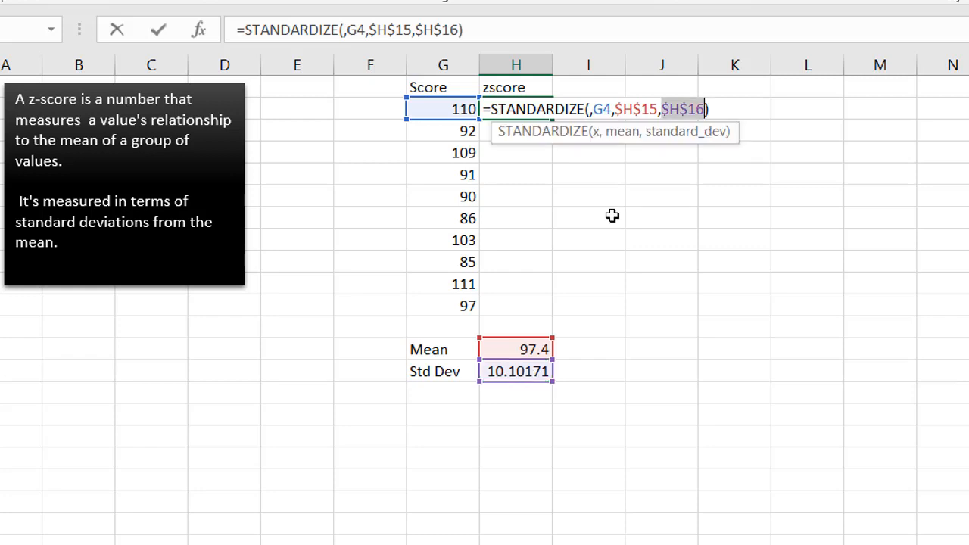
key("Return")
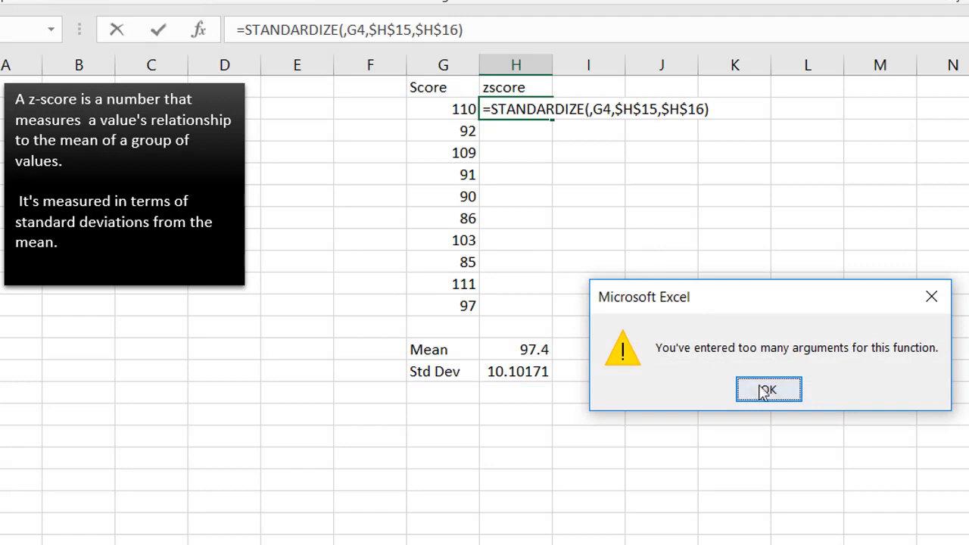
left_click(769, 389)
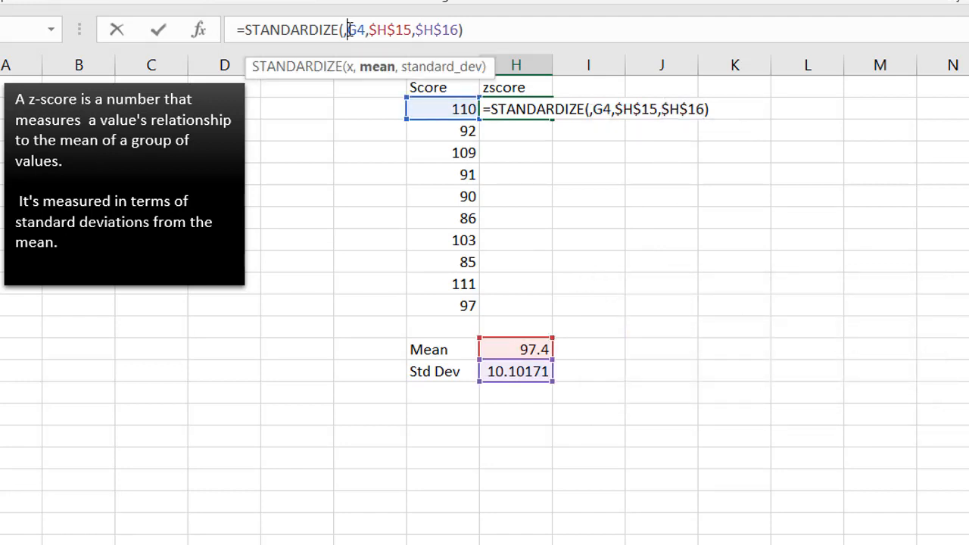
key("Return")
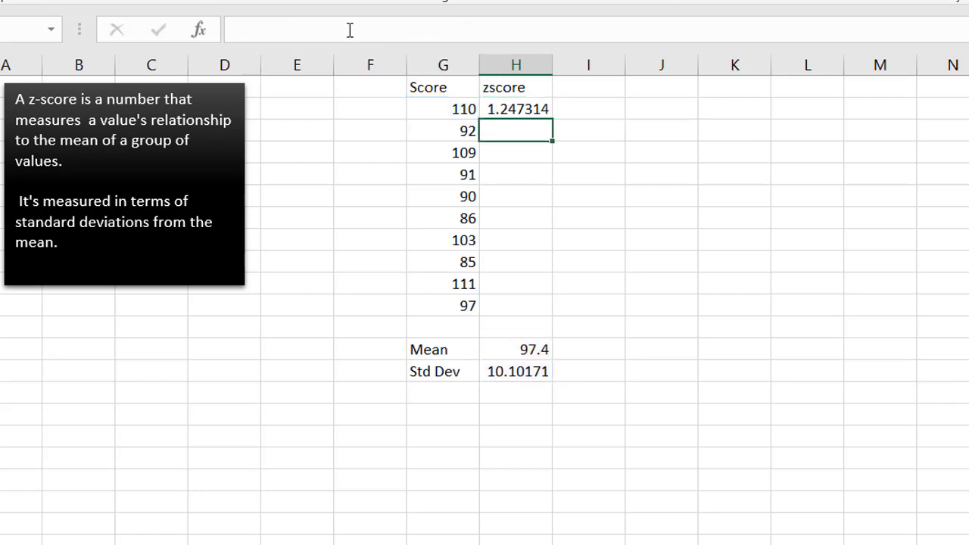
Copy the z-score formula down to H13, check H9, and switch to the Fig1 sheet.
left_click(514, 109)
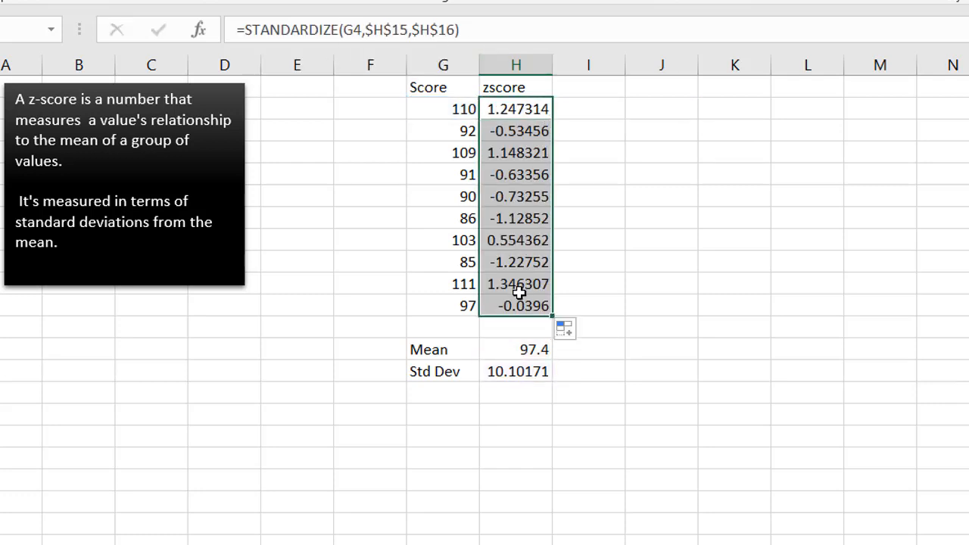
left_click(517, 218)
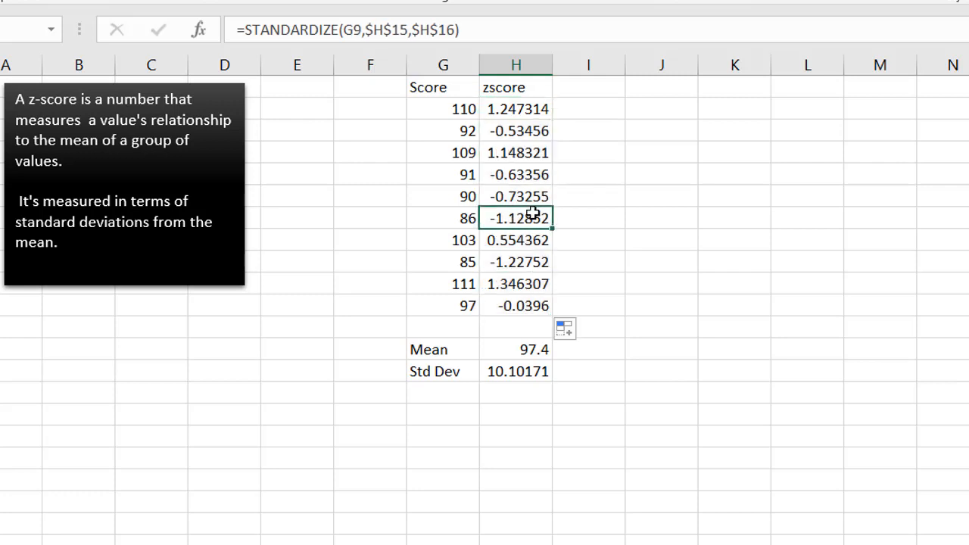
mouse_move(245, 494)
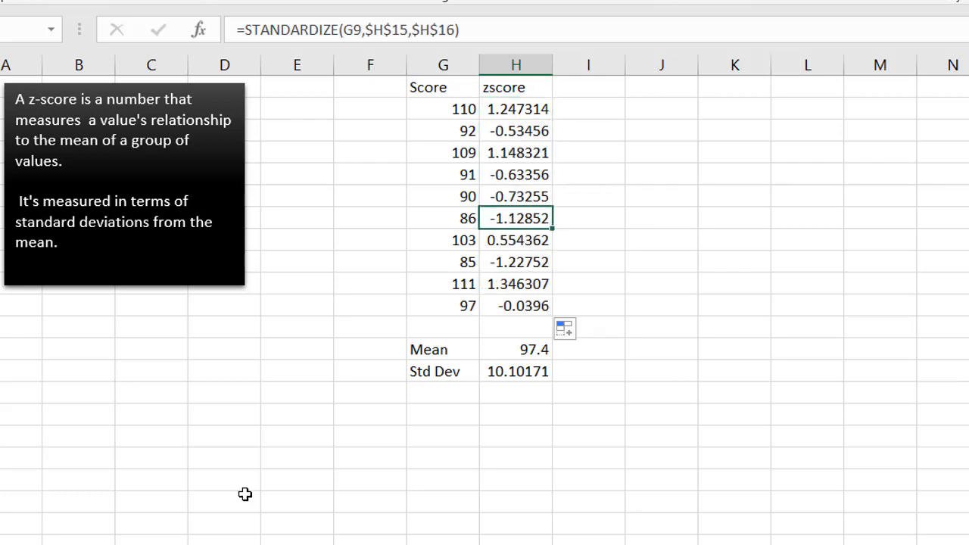
mouse_move(561, 297)
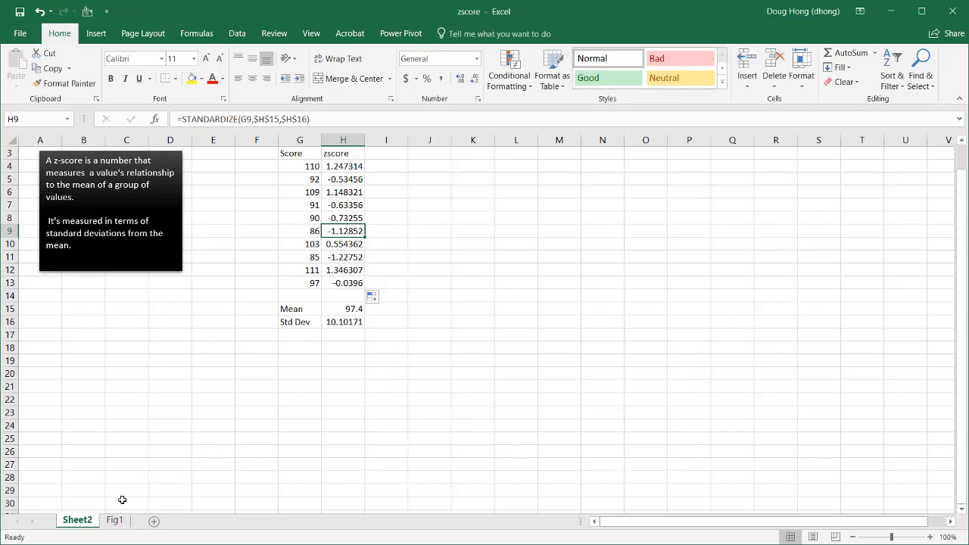
left_click(115, 520)
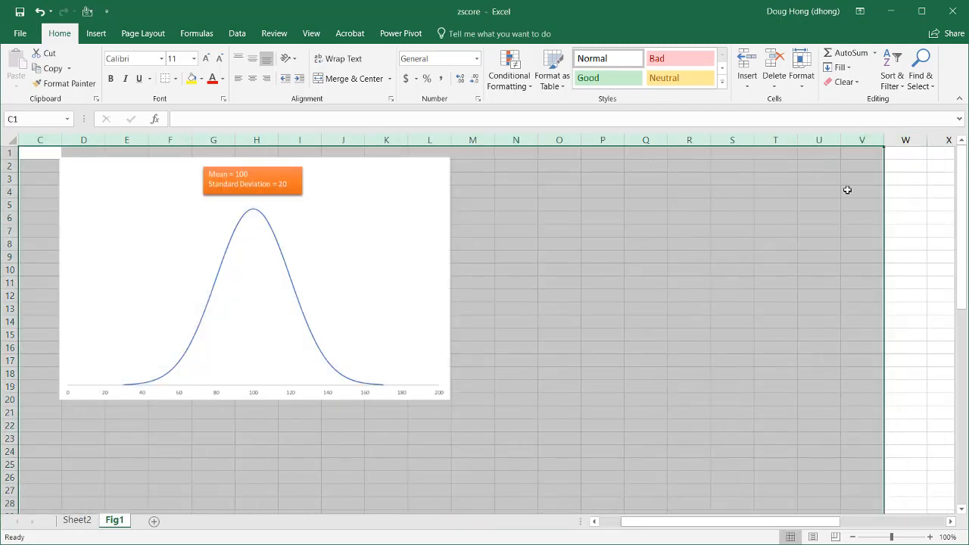
scroll("left", 3)
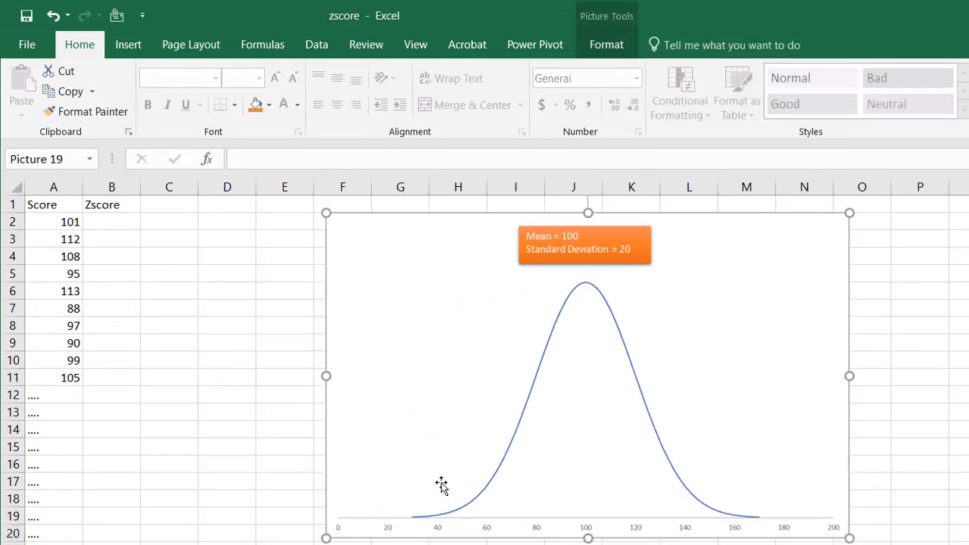
mouse_move(598, 312)
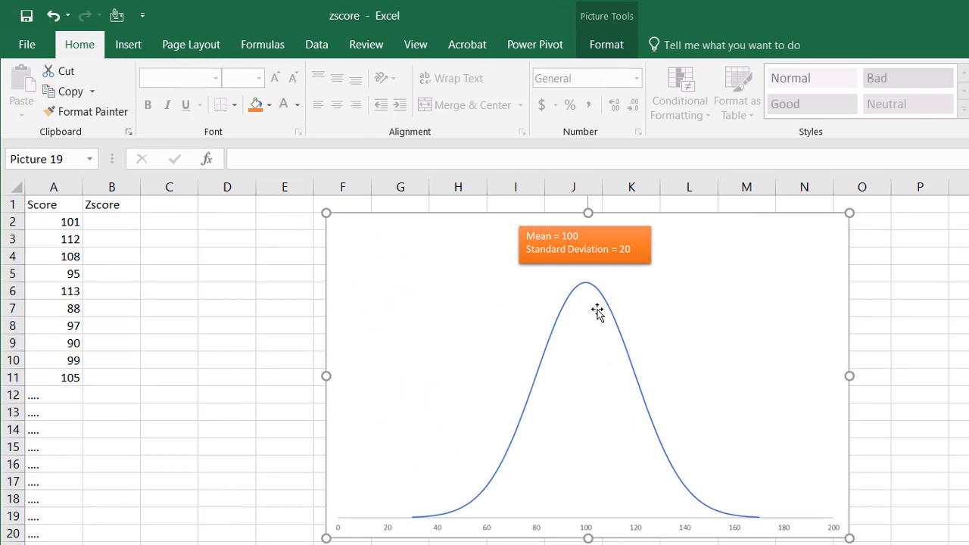
mouse_move(548, 200)
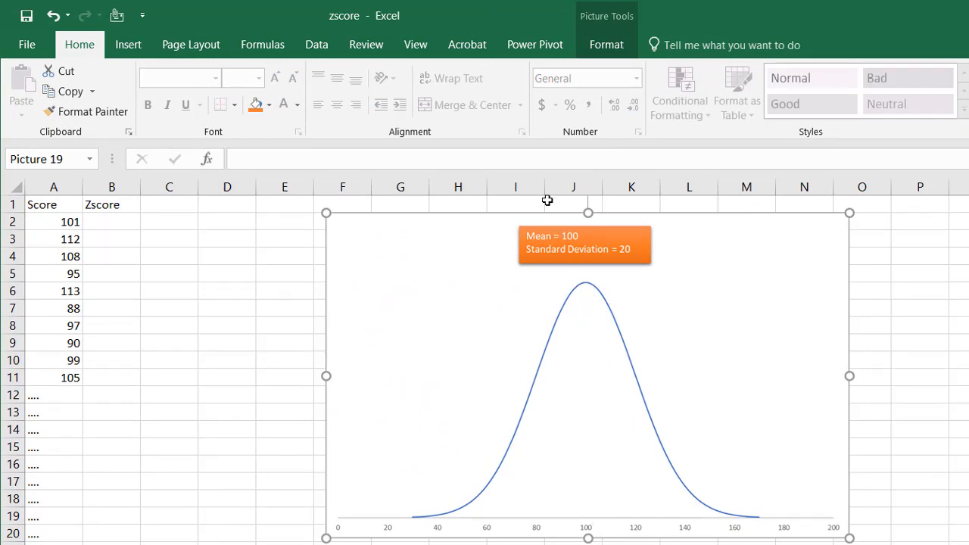
mouse_move(784, 439)
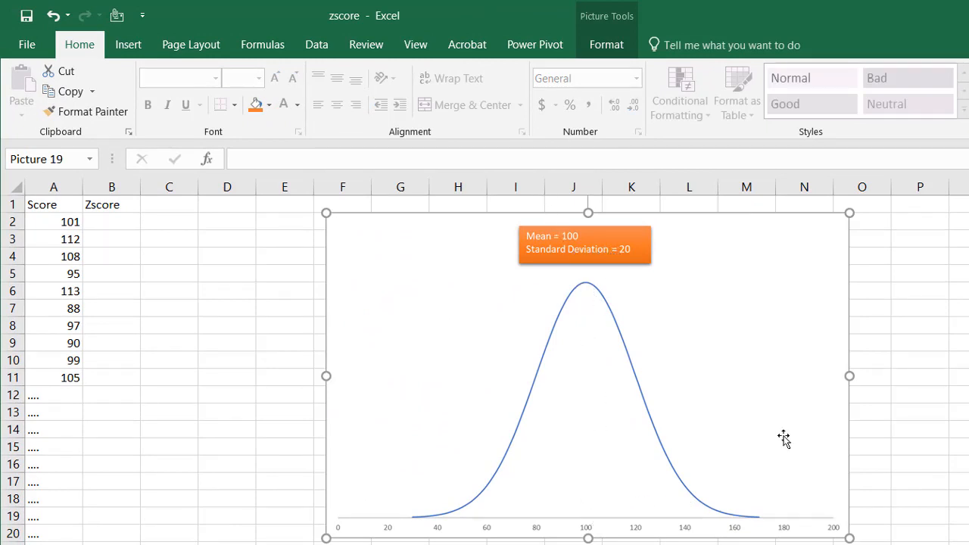
mouse_move(587, 524)
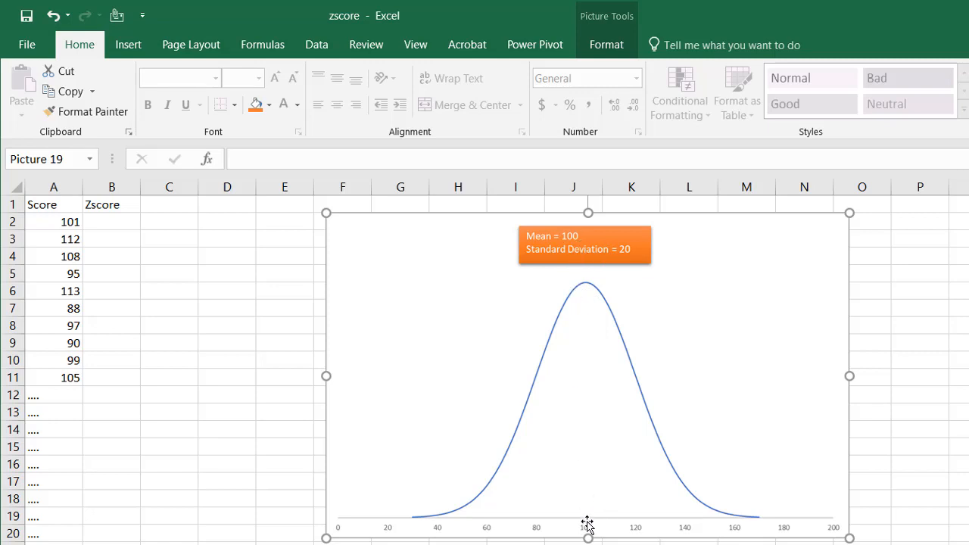
mouse_move(584, 533)
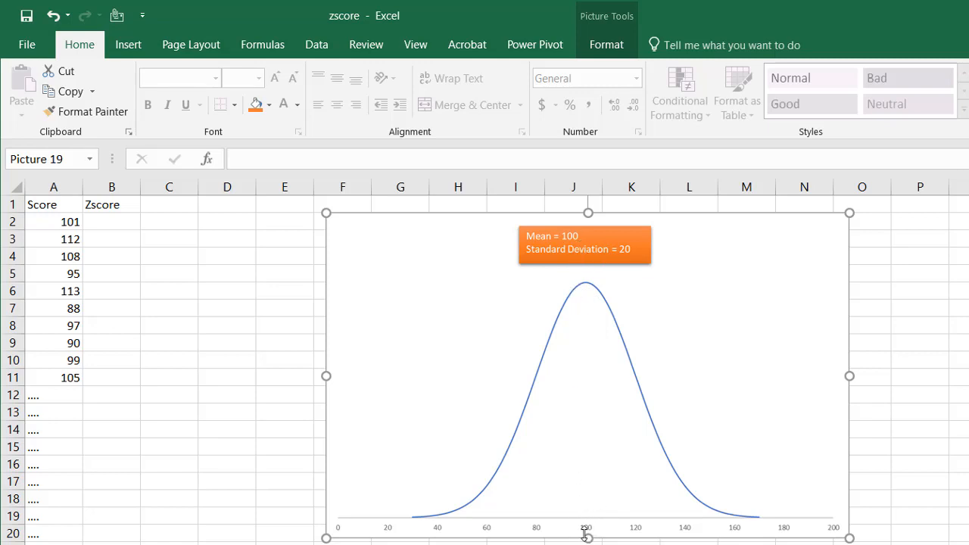
mouse_move(579, 527)
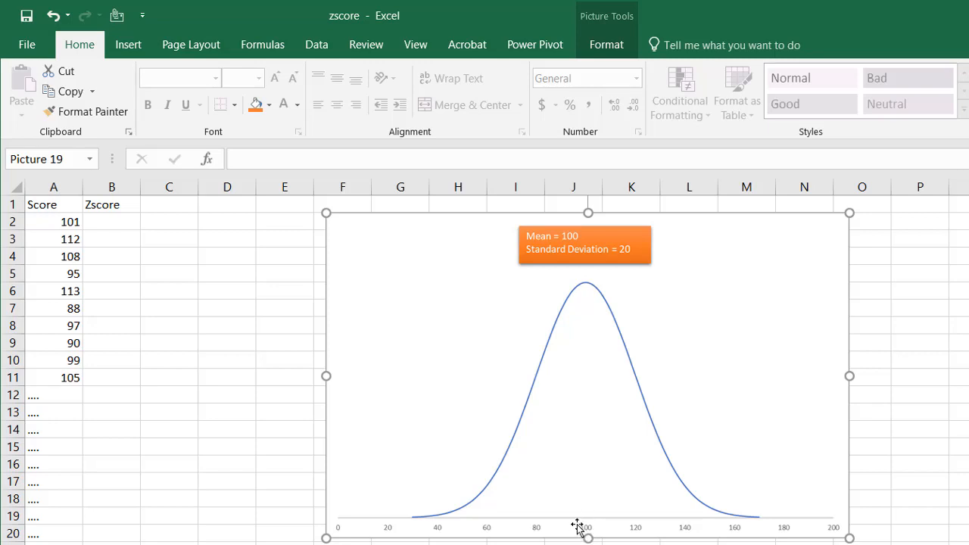
mouse_move(588, 527)
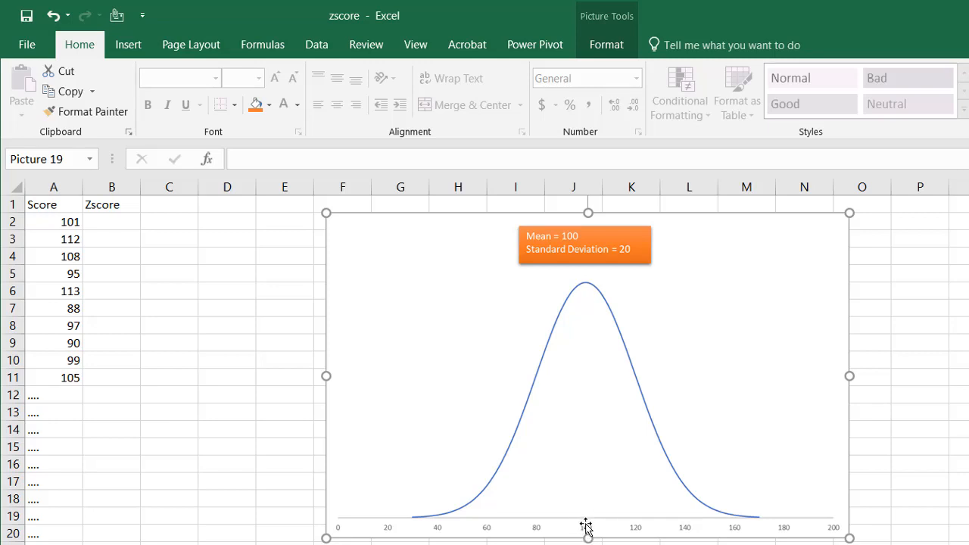
mouse_move(630, 260)
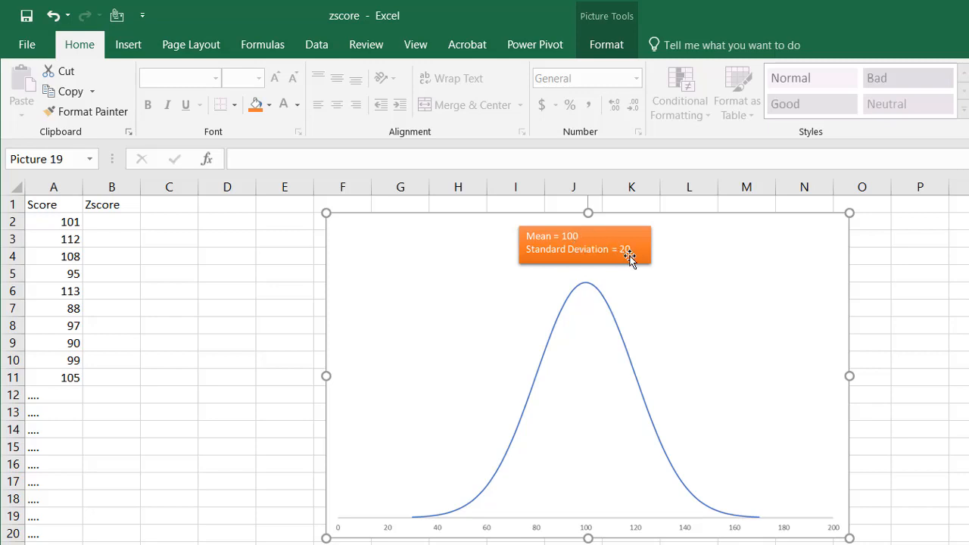
mouse_move(538, 524)
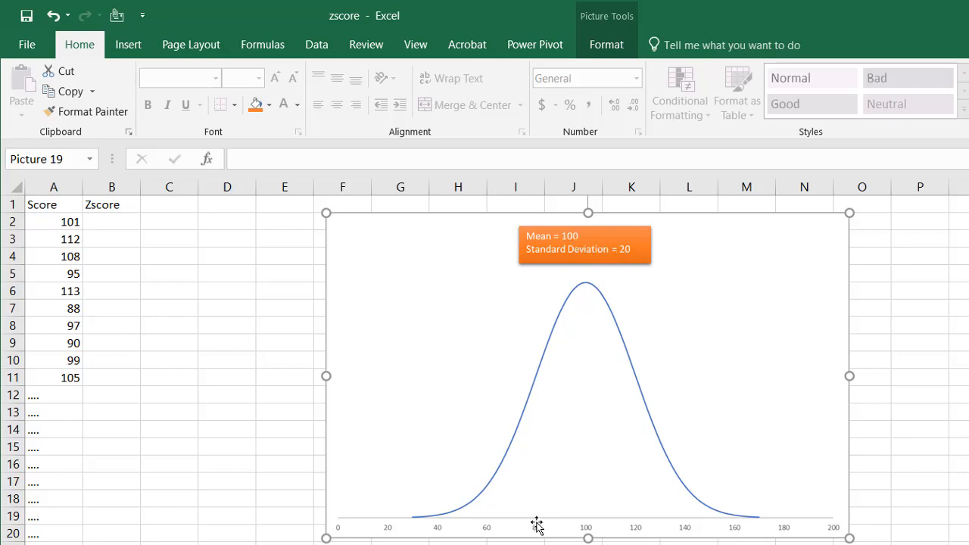
mouse_move(639, 533)
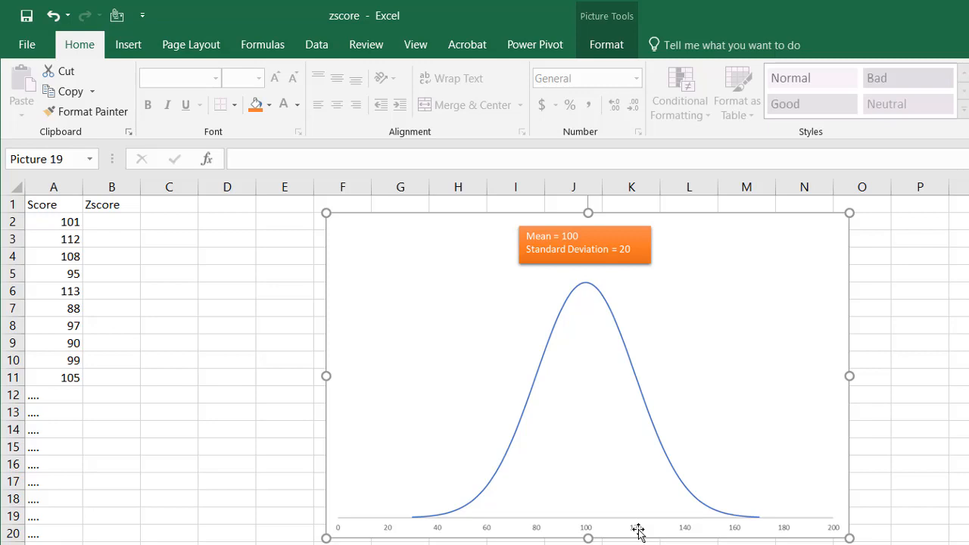
mouse_move(633, 251)
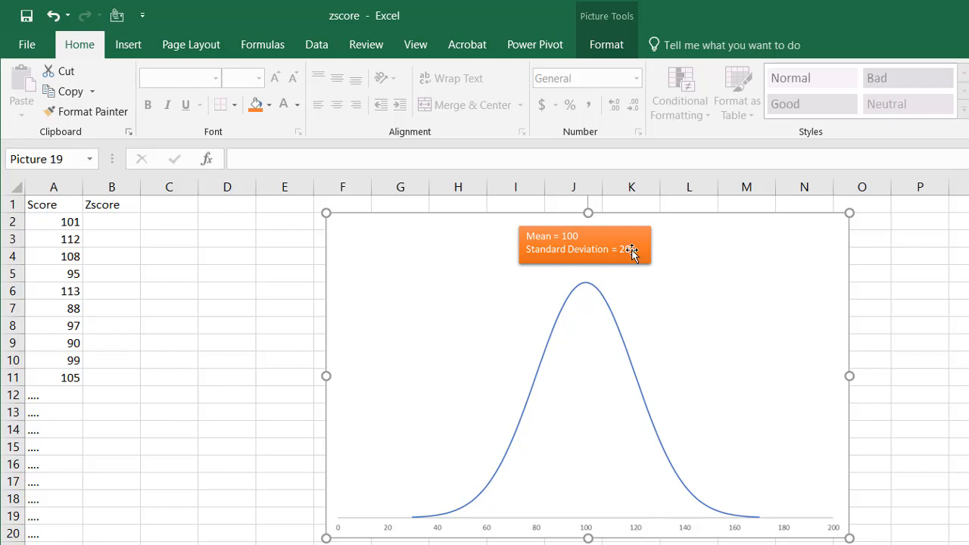
mouse_move(583, 242)
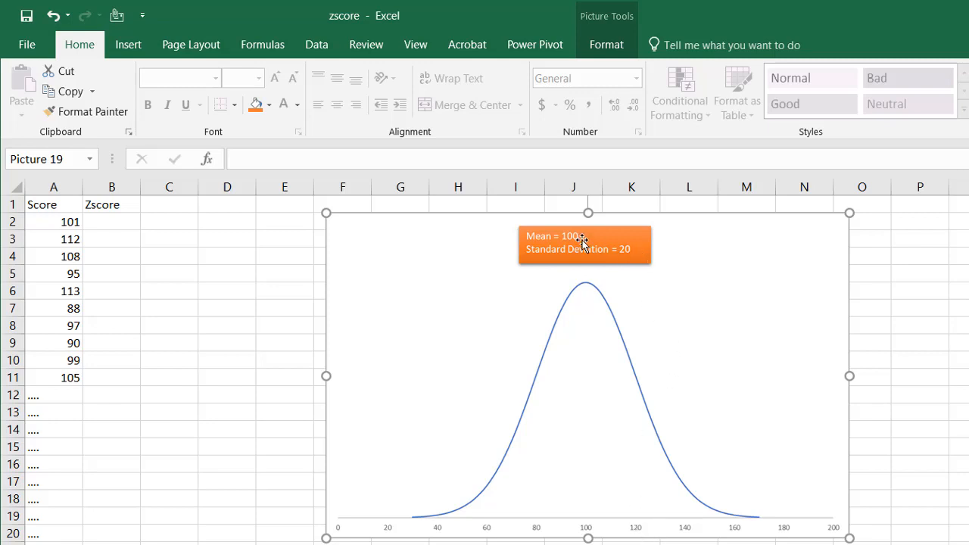
mouse_move(588, 244)
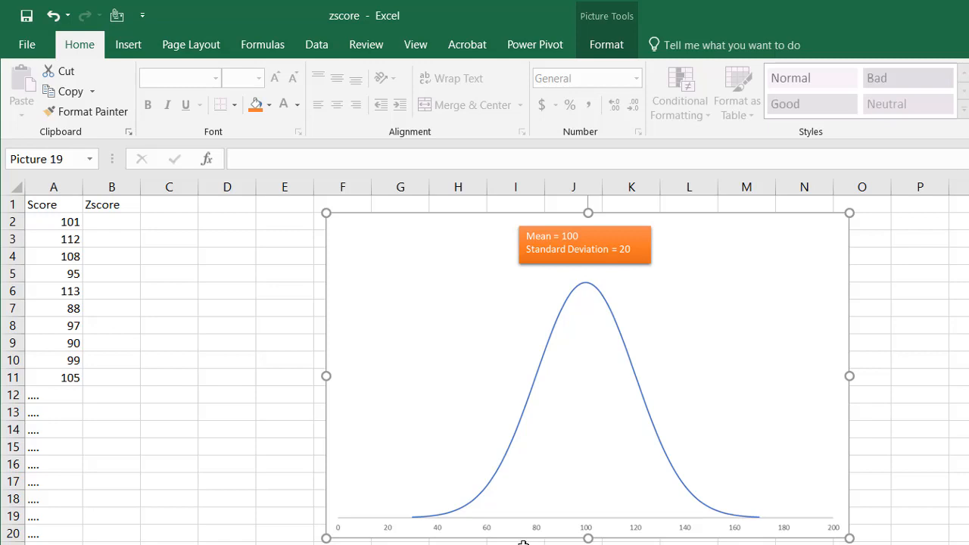
mouse_move(487, 527)
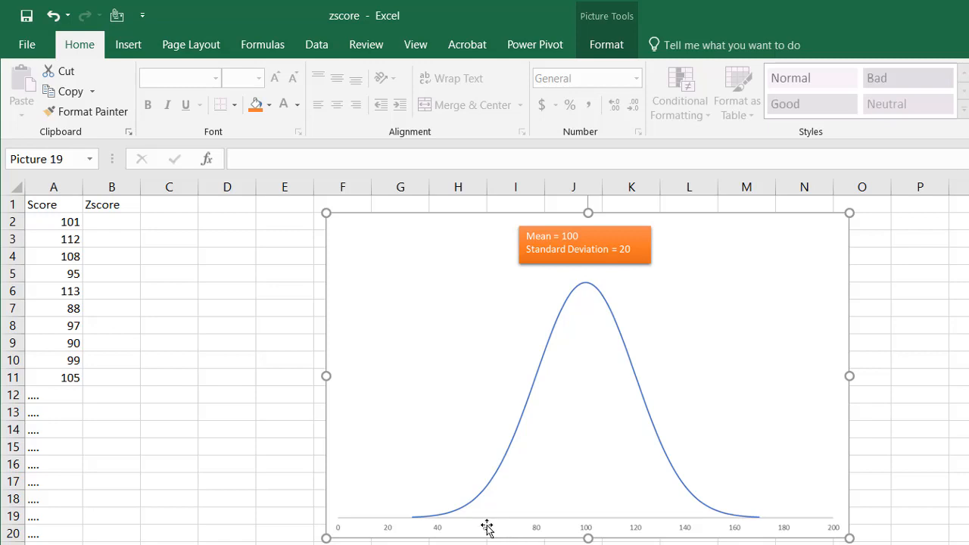
mouse_move(694, 537)
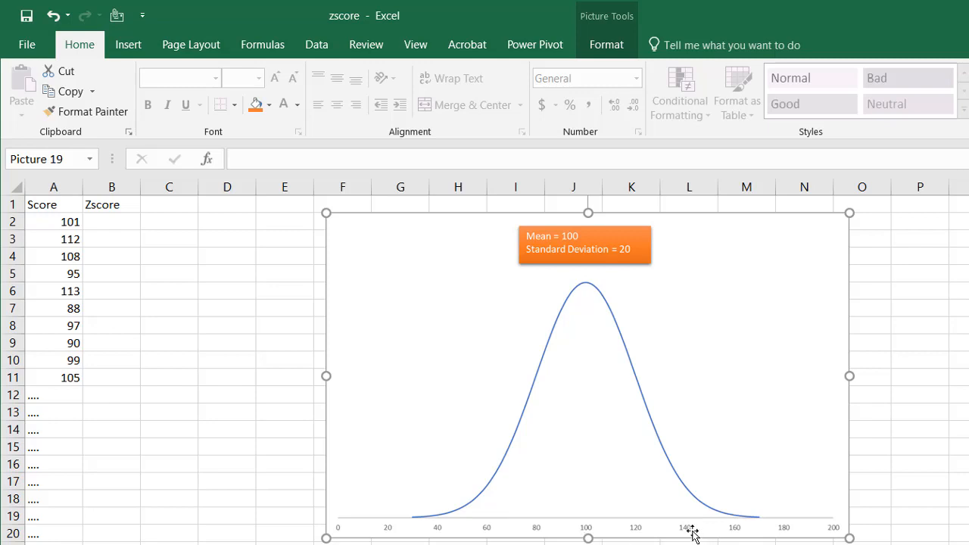
mouse_move(635, 295)
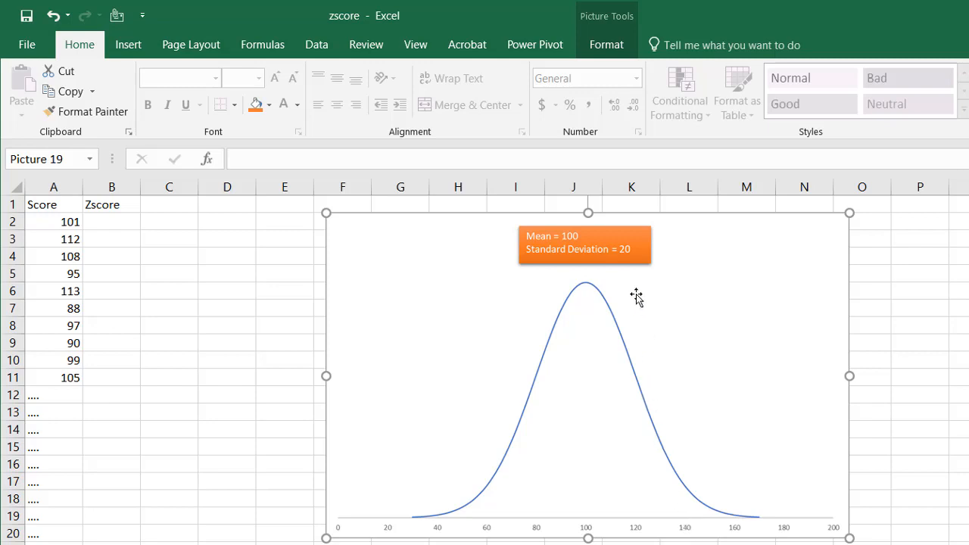
mouse_move(589, 248)
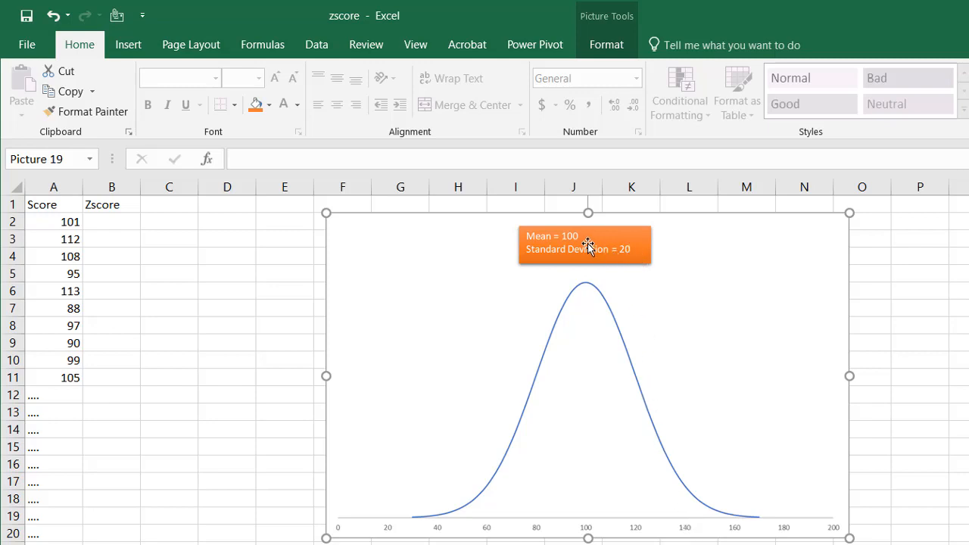
mouse_move(442, 536)
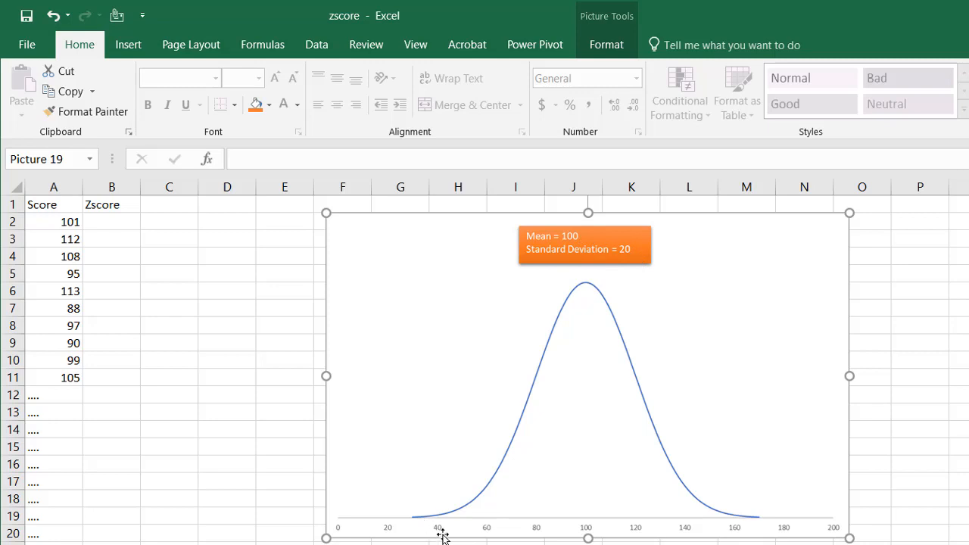
mouse_move(442, 533)
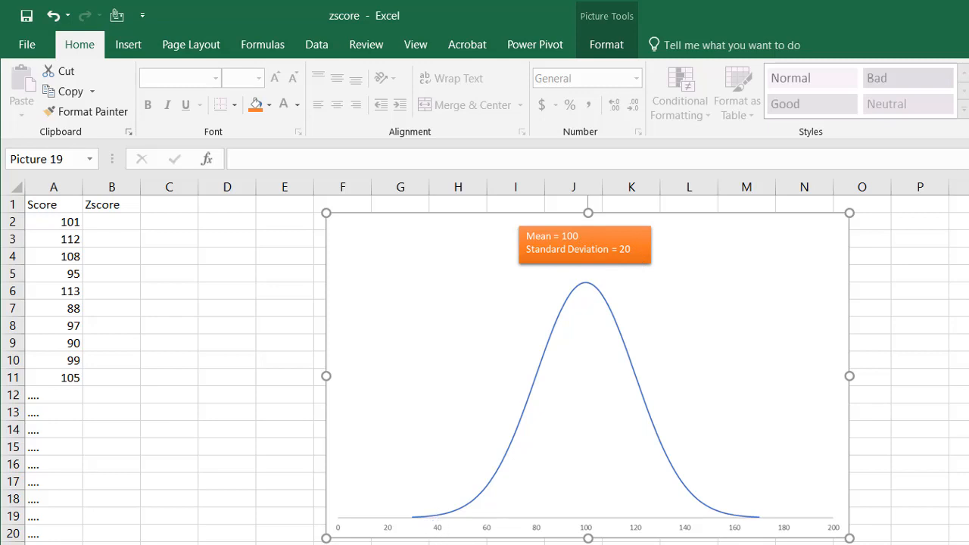
mouse_move(738, 527)
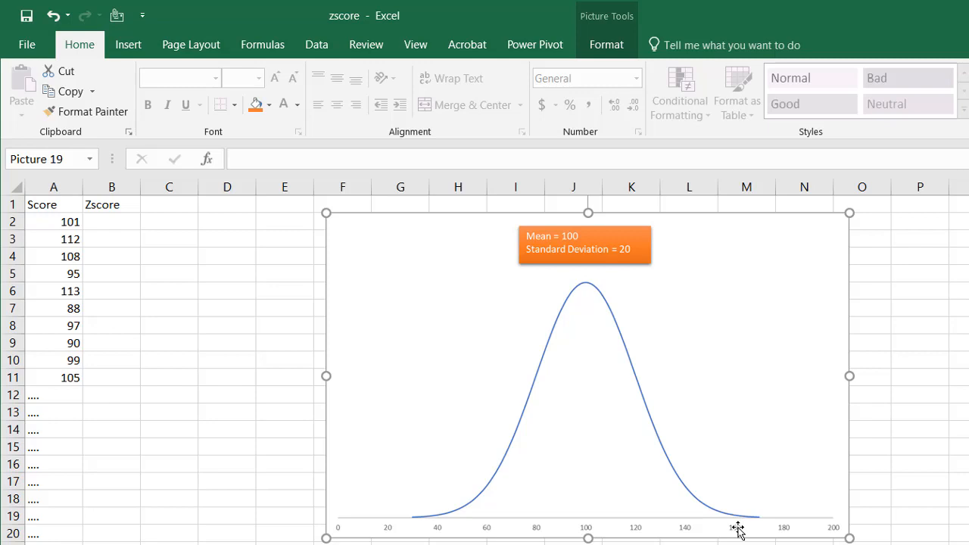
Select cell B2 beside score 101 as the first Zscore cell.
left_click(112, 221)
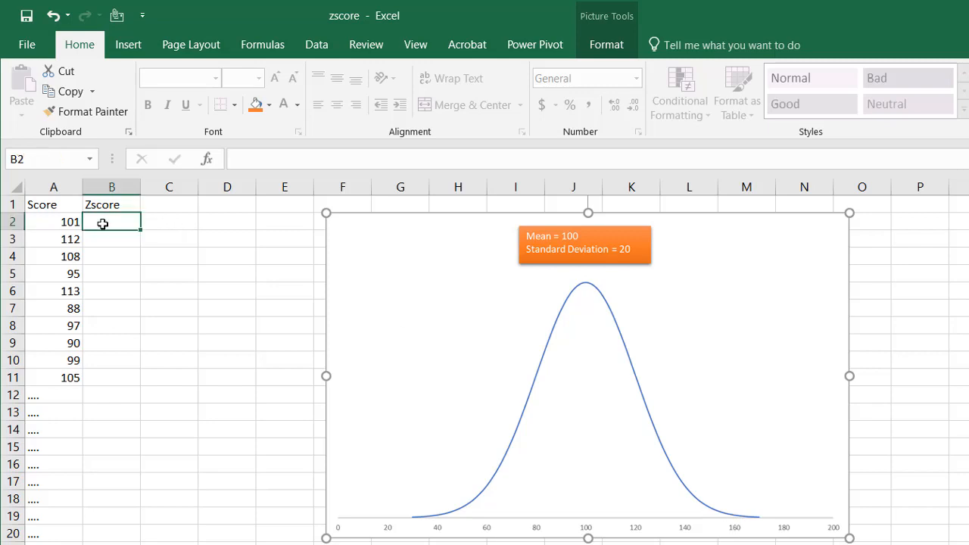
left_click(103, 221)
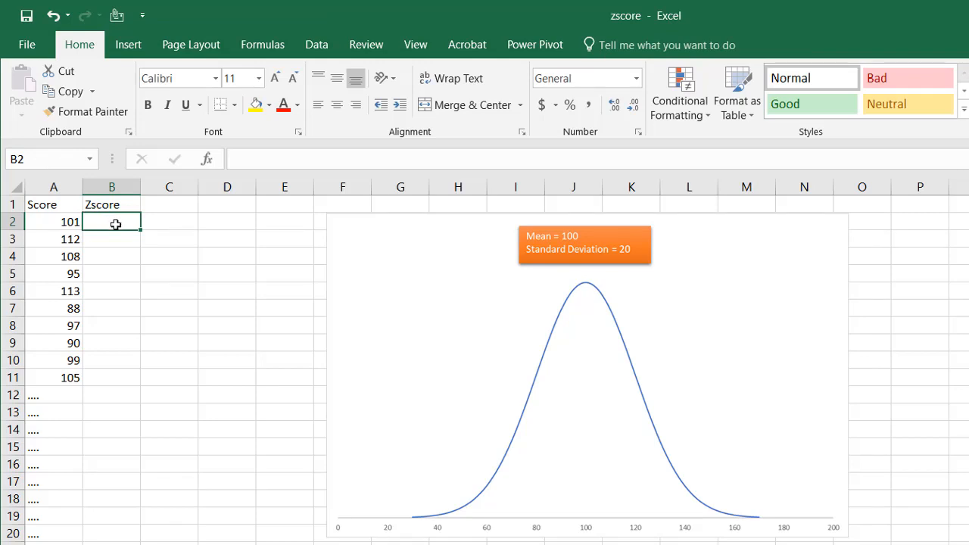
mouse_move(569, 239)
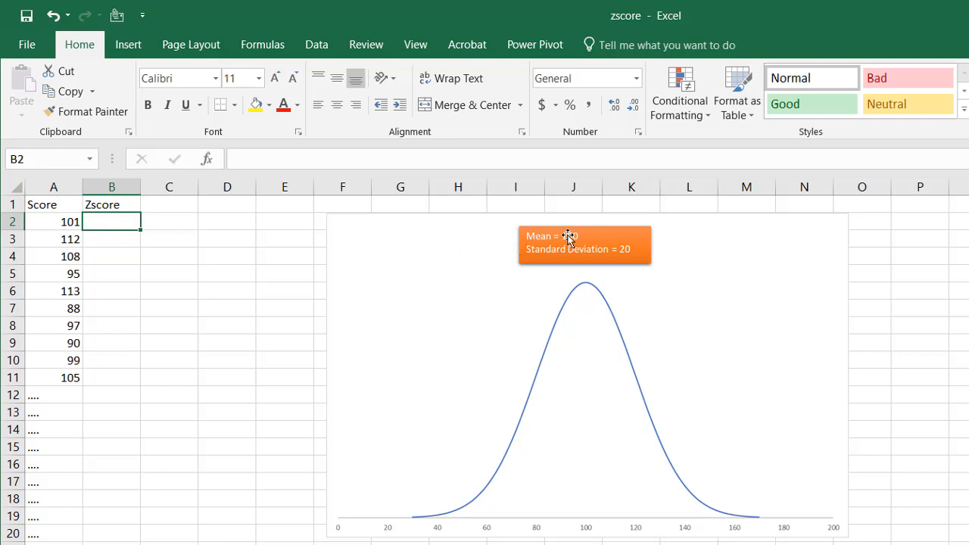
mouse_move(223, 258)
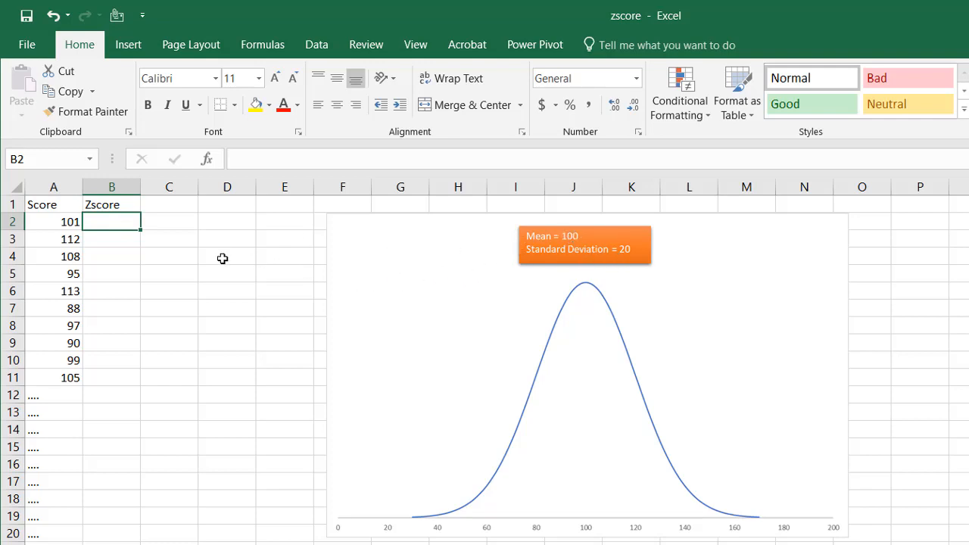
Enter =STANDARDIZE(A2,100,20) in B2 and fill it down to B11.
type("=sta")
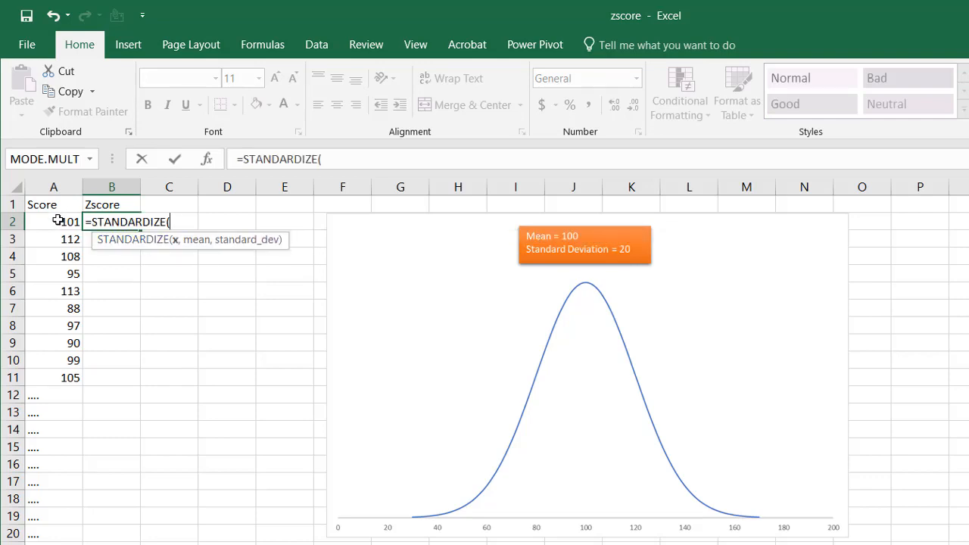
type("A2,1")
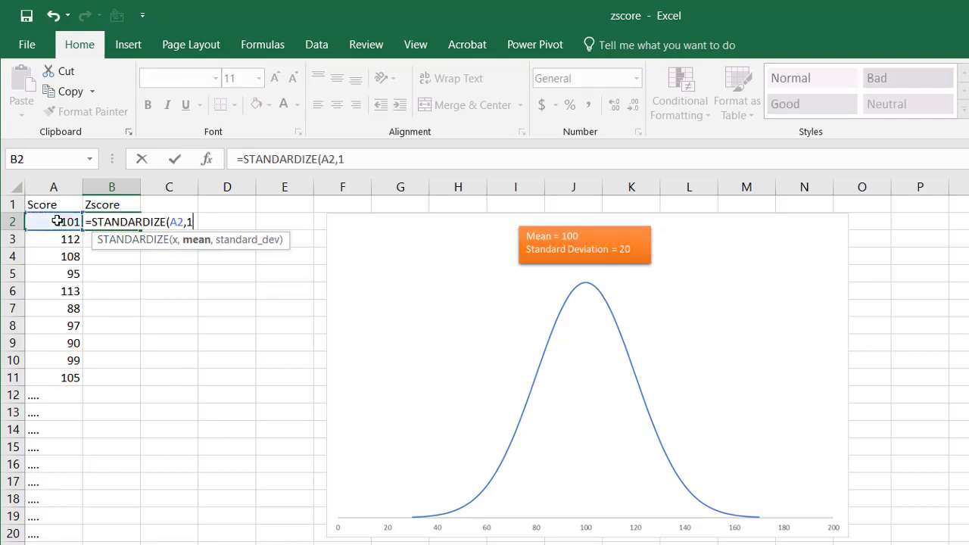
type("00,20)")
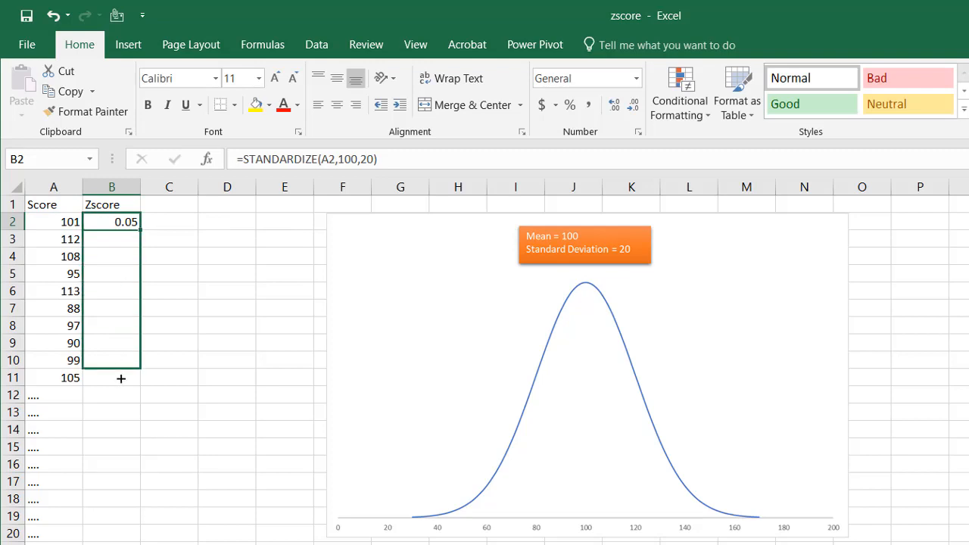
left_click_drag(121, 227, 121, 378)
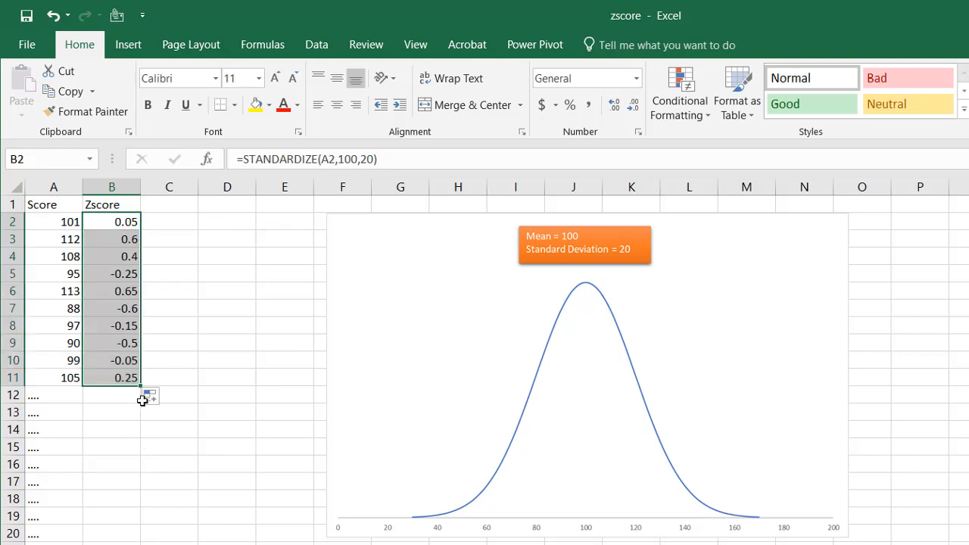
View the STANDARDIZE notes and select the cell for a new column next to Zscore.
left_click(112, 309)
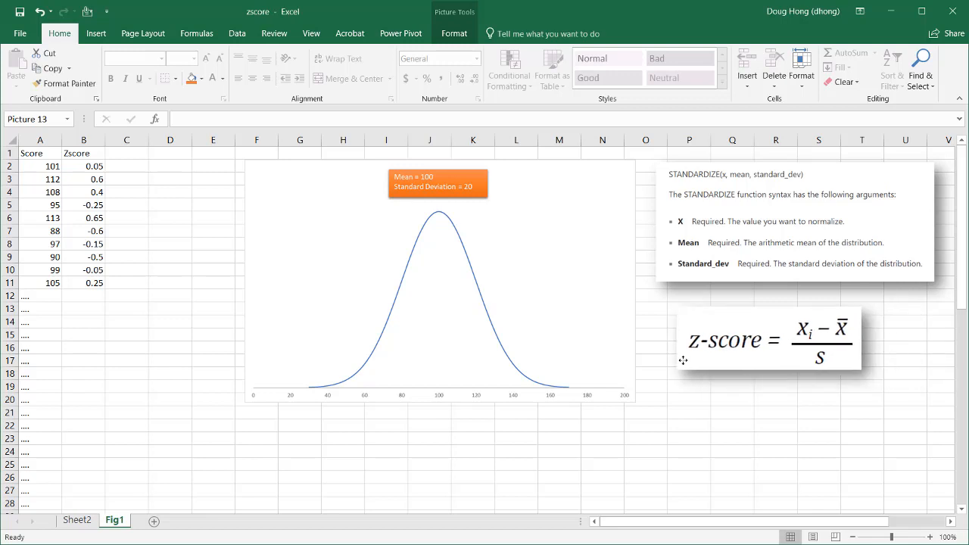
left_click(769, 339)
type("=A2-100")
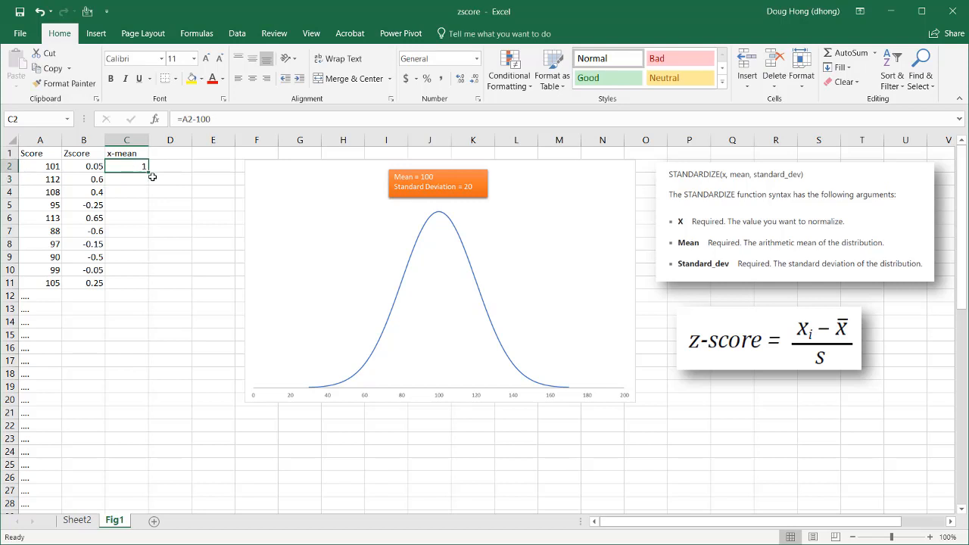
Fill the =A2-100 x-mean formula down to C11, undoing an overlong fill.
left_click_drag(127, 165, 127, 451)
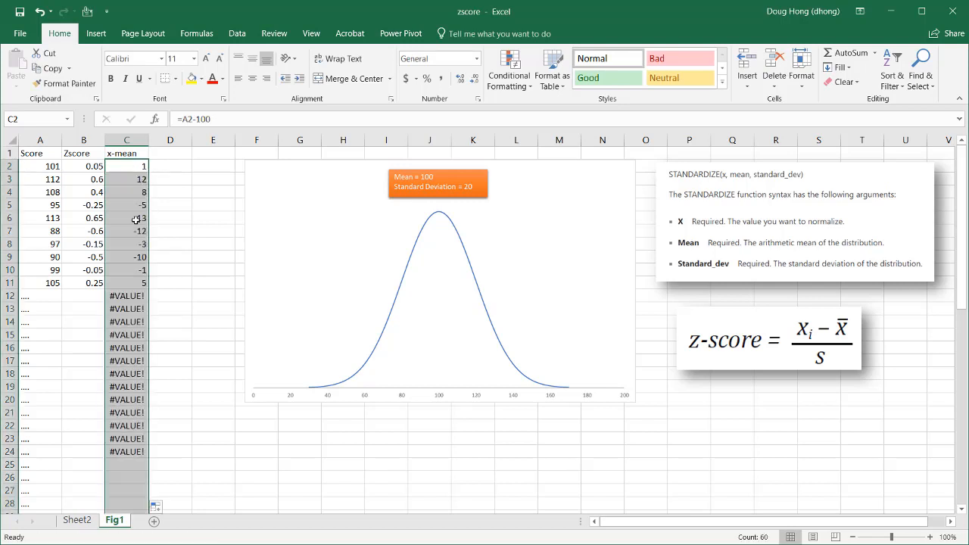
key("ctrl+z")
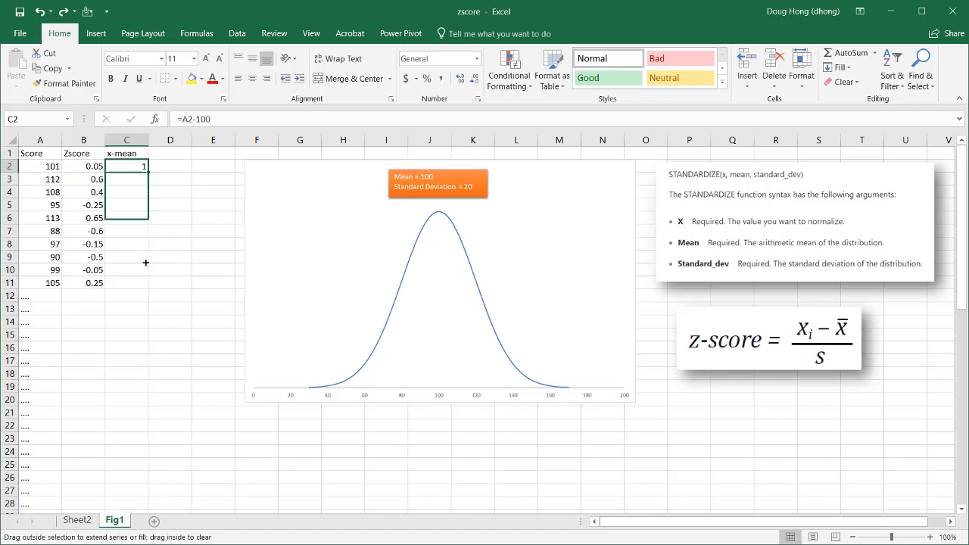
left_click_drag(144, 173, 144, 283)
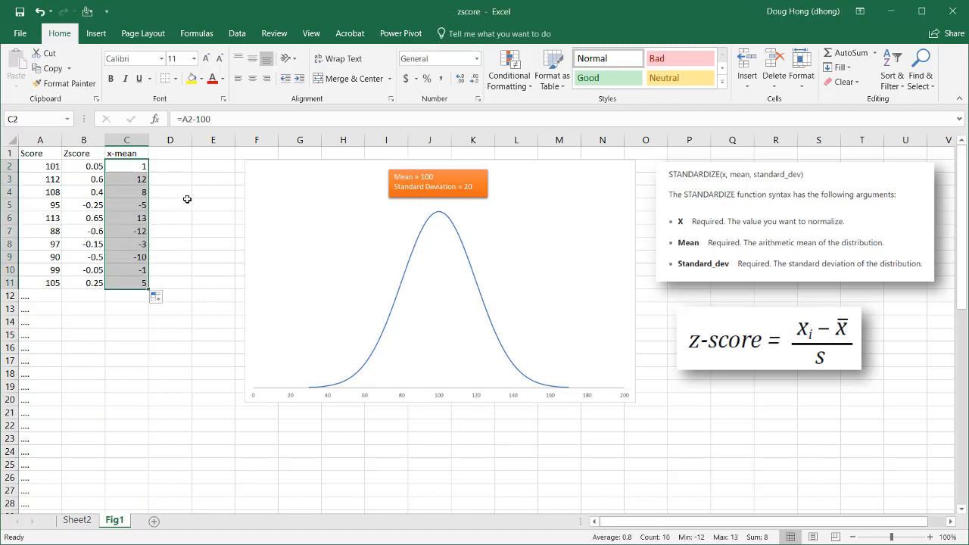
mouse_move(178, 160)
type("z")
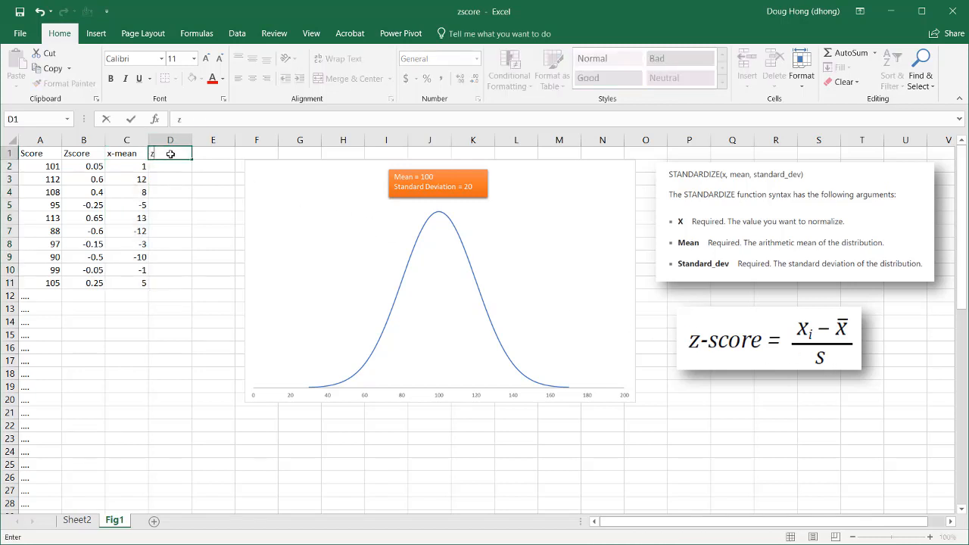
Finish the 'zscore (s)' heading and enter =C2/20 in D2.
type("score (s")
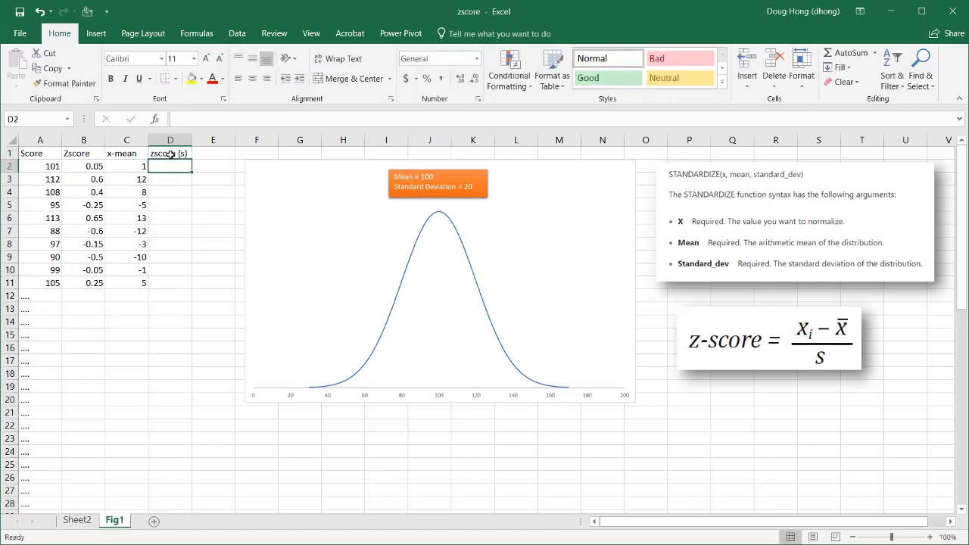
type("=")
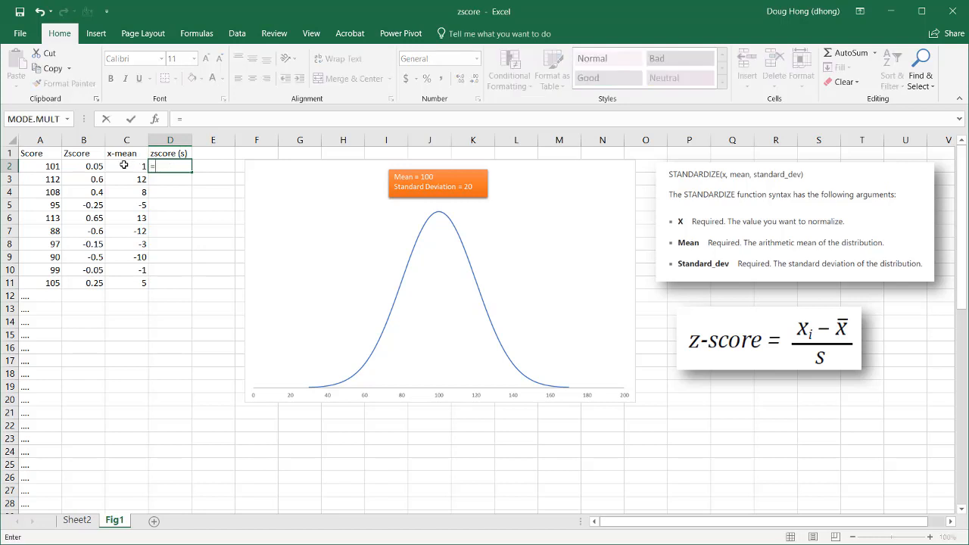
type("C2/")
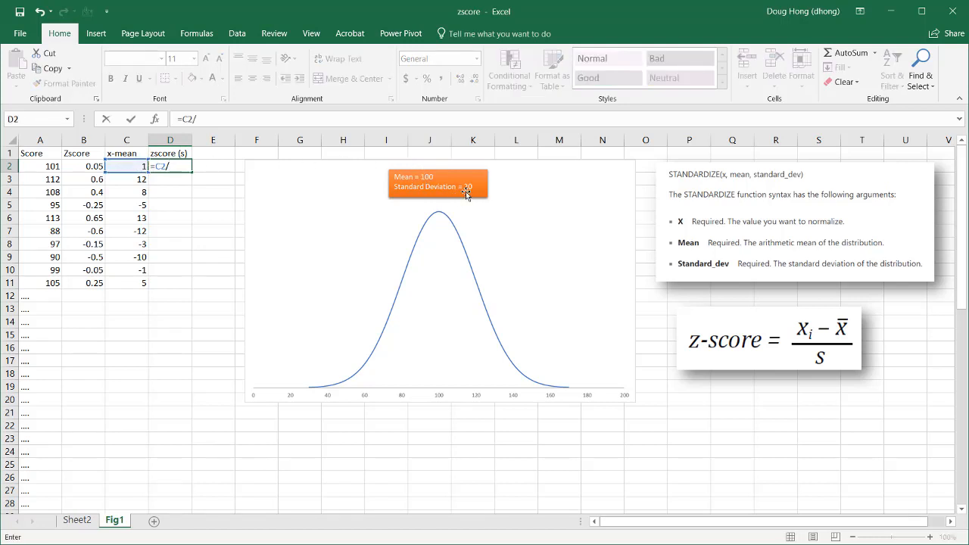
key("Return")
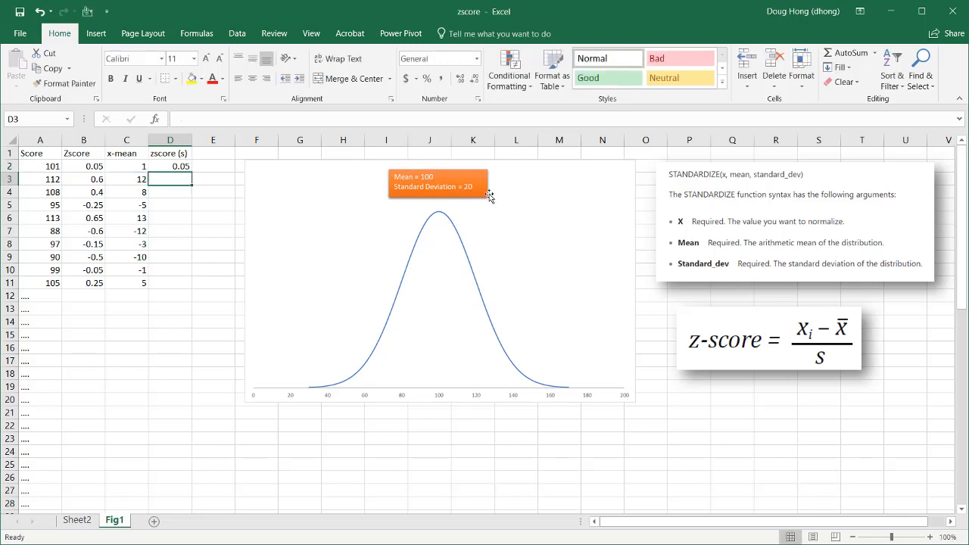
Fill the =C2/20 formula down through D11, matching Zscore values 0.05 to 0.25.
left_click(170, 165)
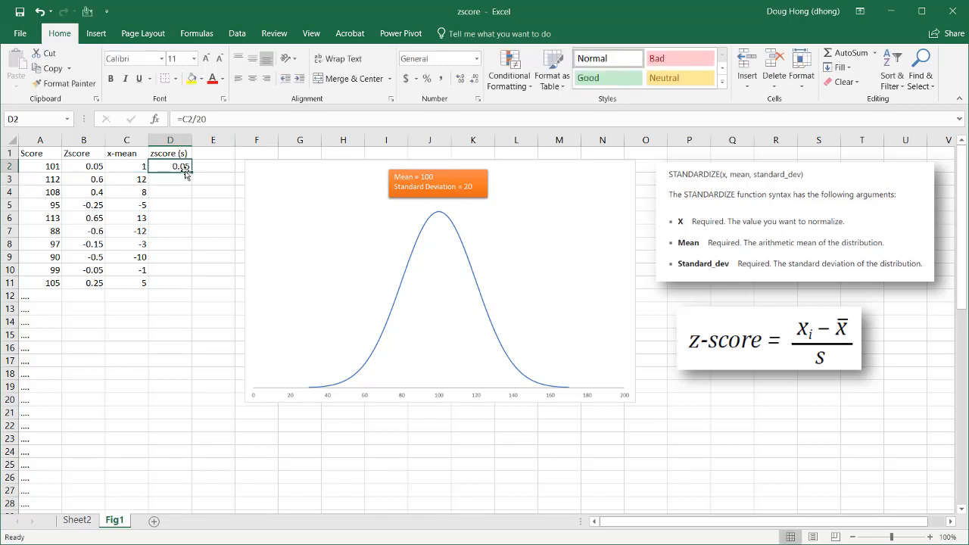
left_click_drag(170, 165, 169, 283)
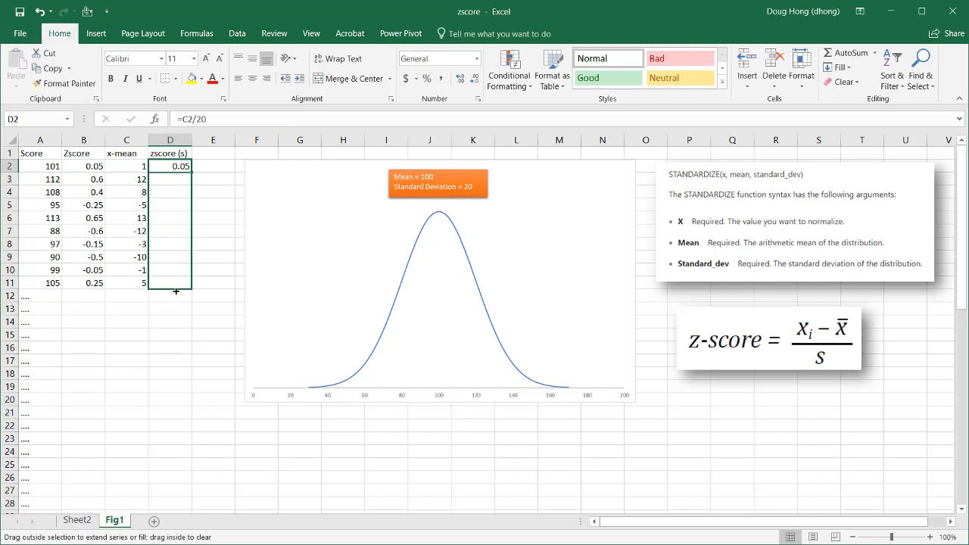
left_click_drag(176, 165, 175, 289)
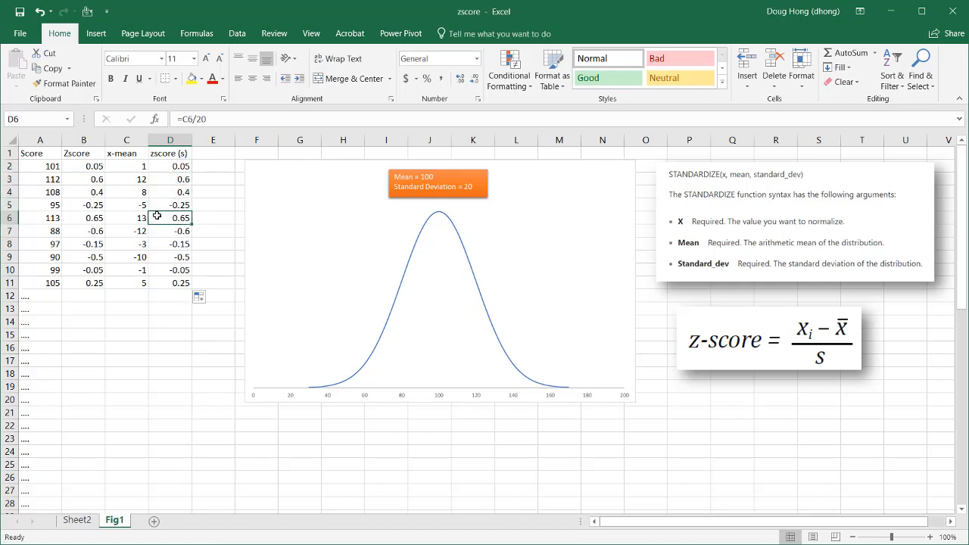
left_click(83, 204)
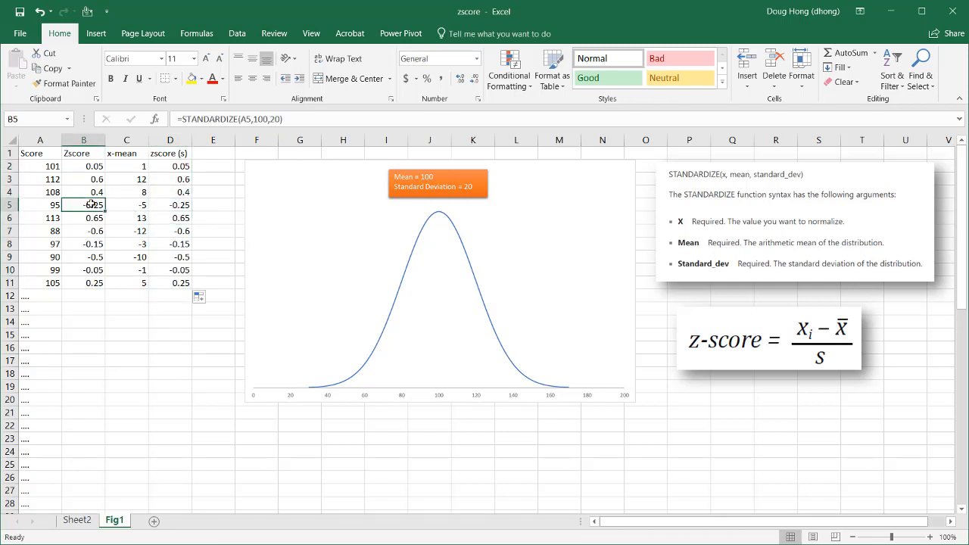
left_click(169, 218)
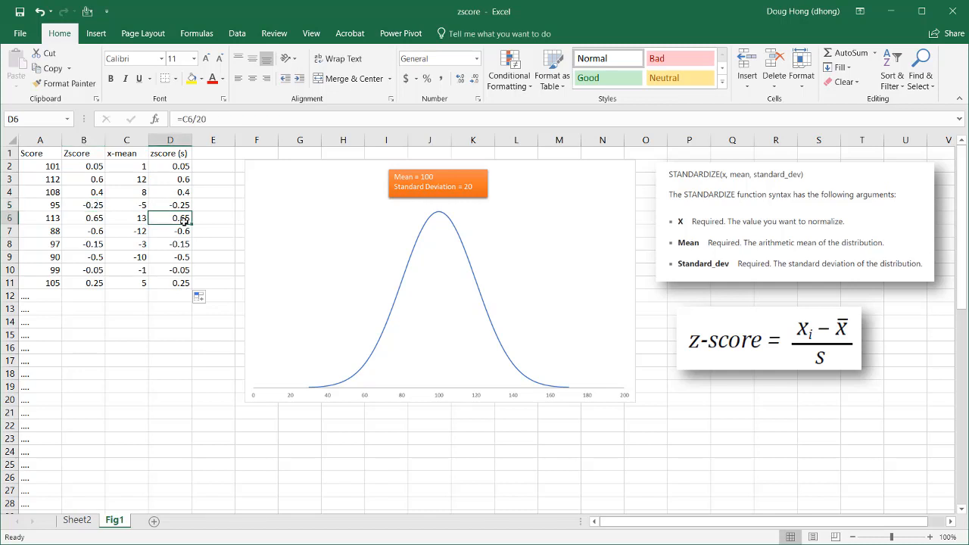
left_click(39, 165)
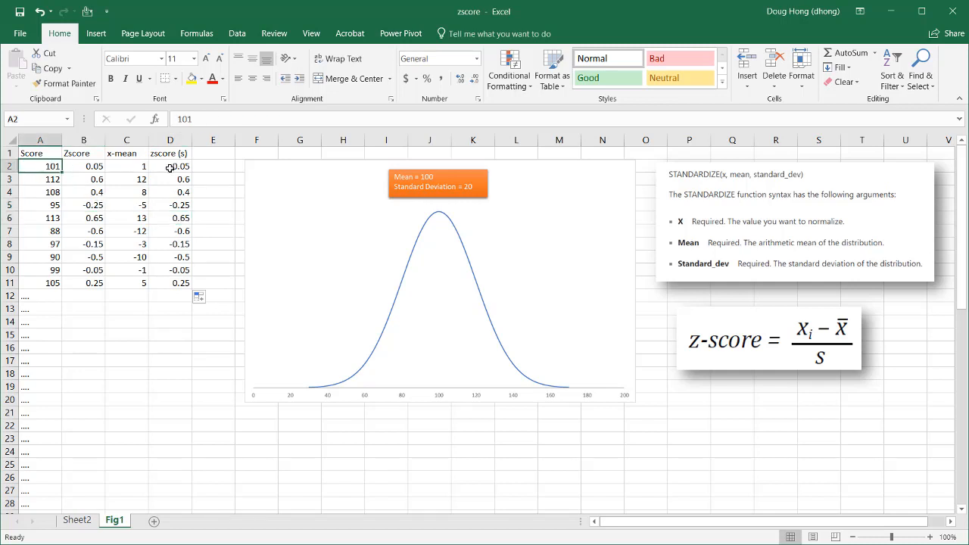
mouse_move(438, 333)
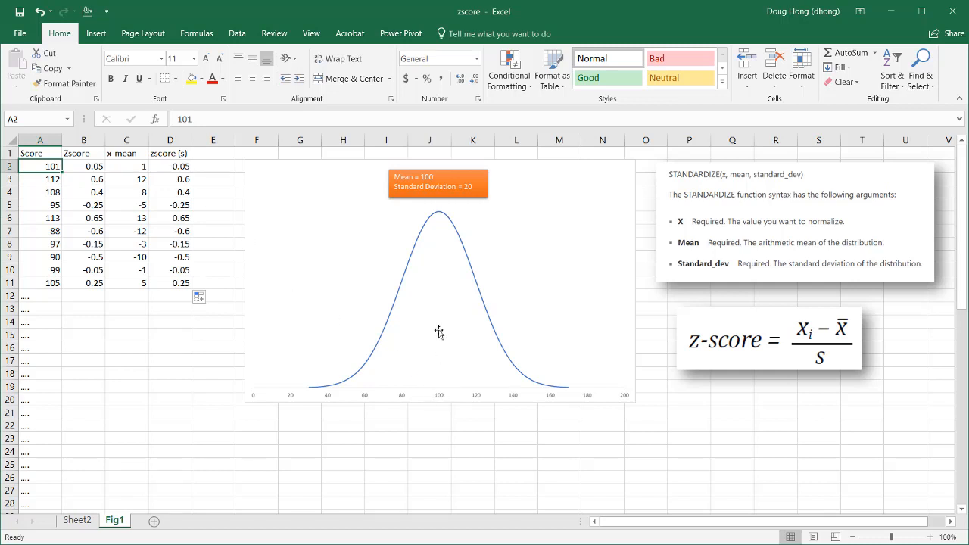
mouse_move(308, 312)
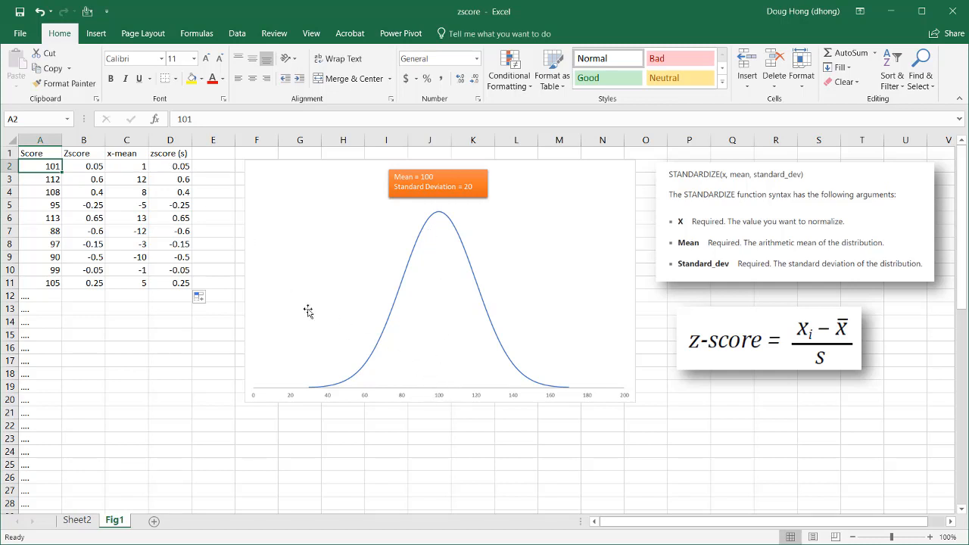
Change the last score to 140, giving x-mean 40 and z-score 2 in both columns.
left_click(39, 283)
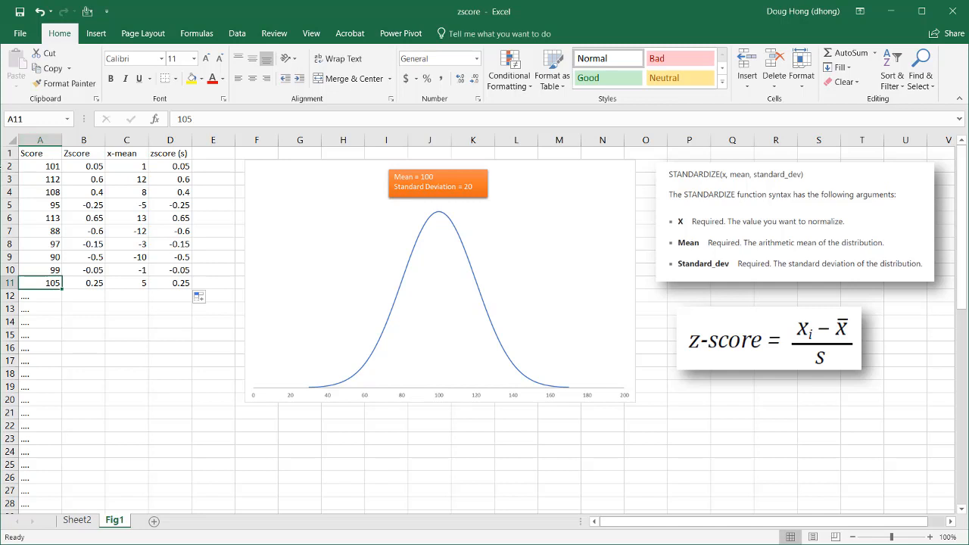
type("120")
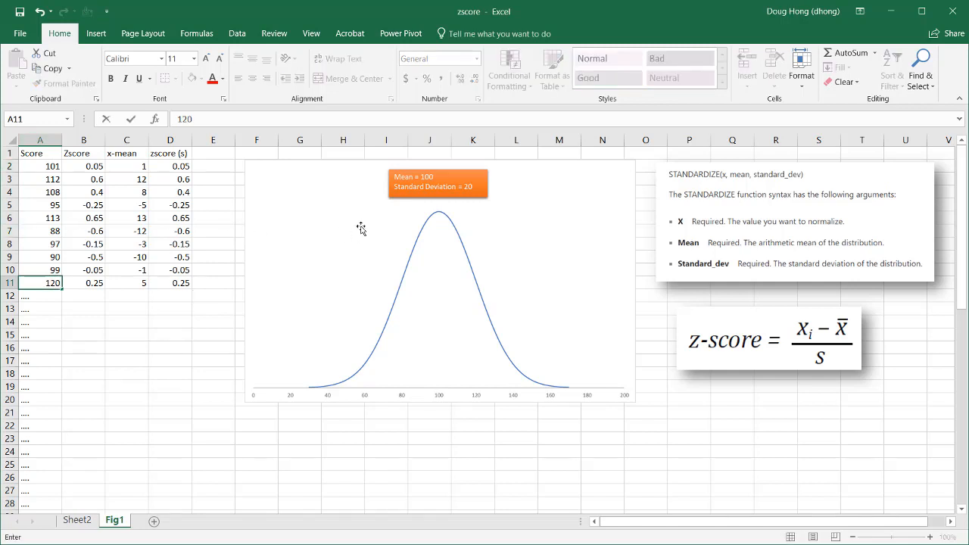
mouse_move(314, 221)
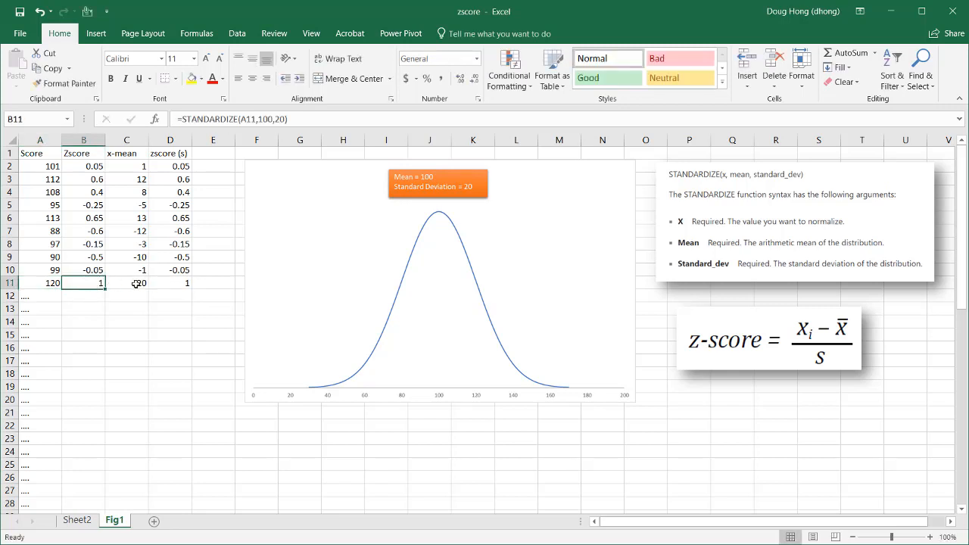
left_click(169, 283)
type("140")
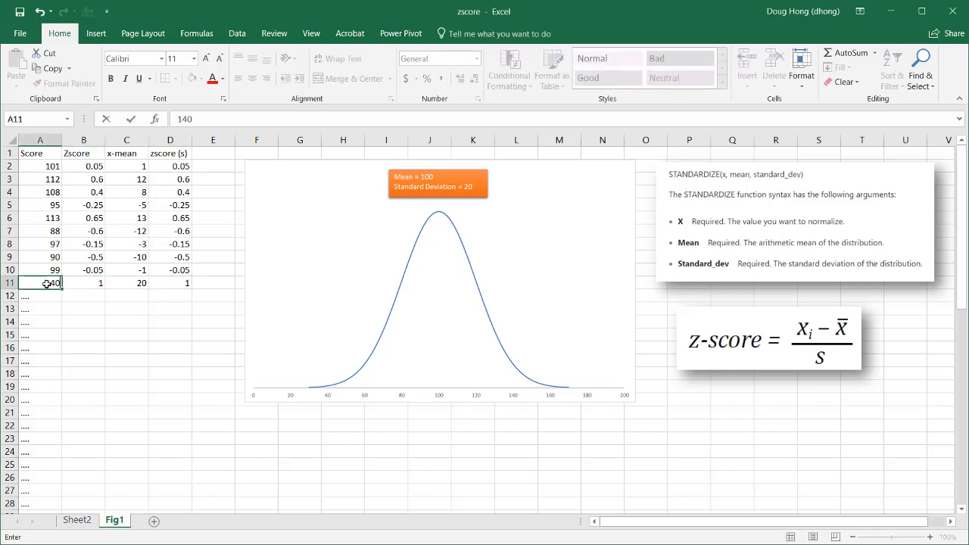
key("enter")
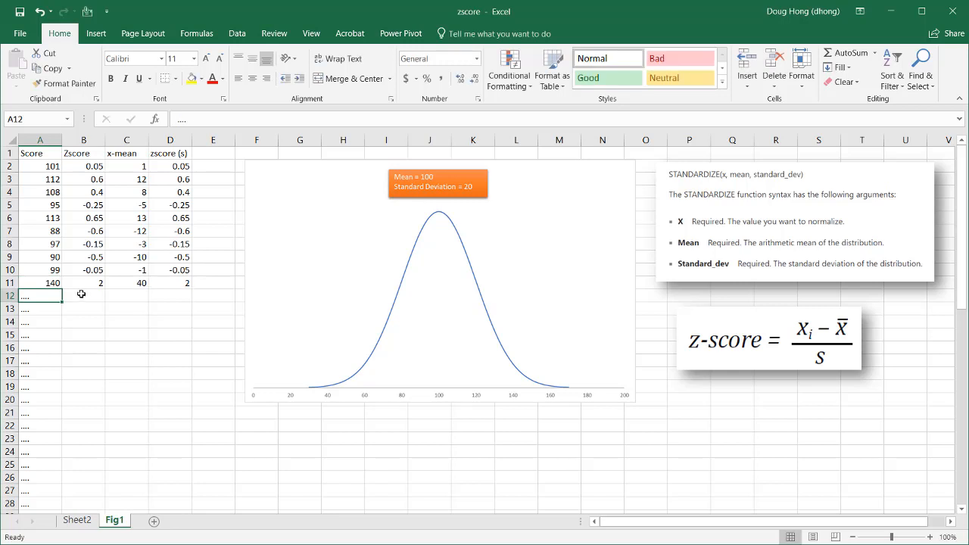
left_click(169, 283)
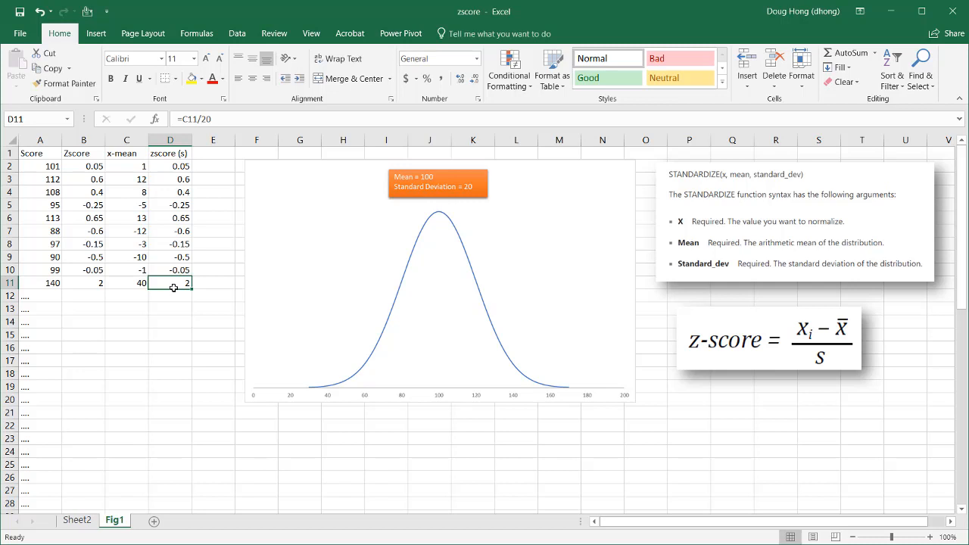
mouse_move(40, 293)
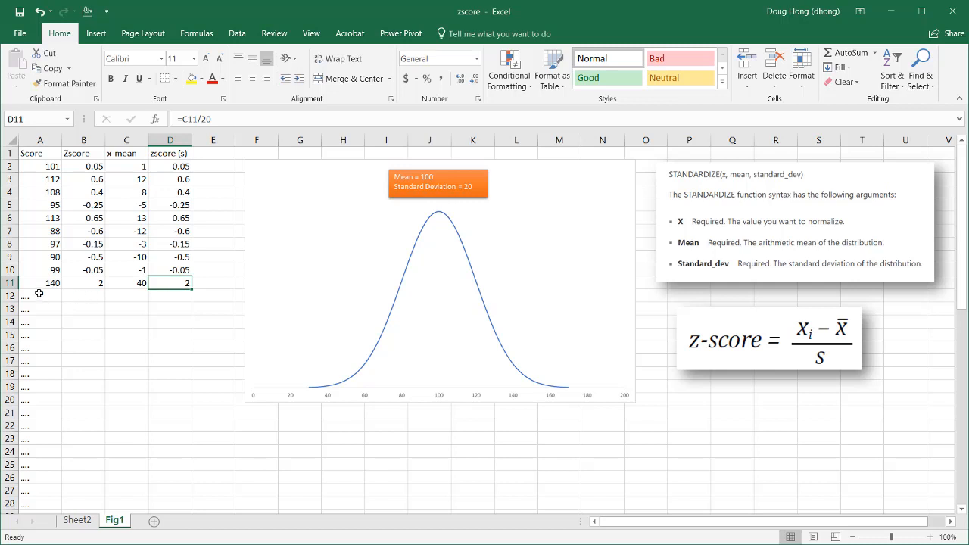
left_click(39, 283)
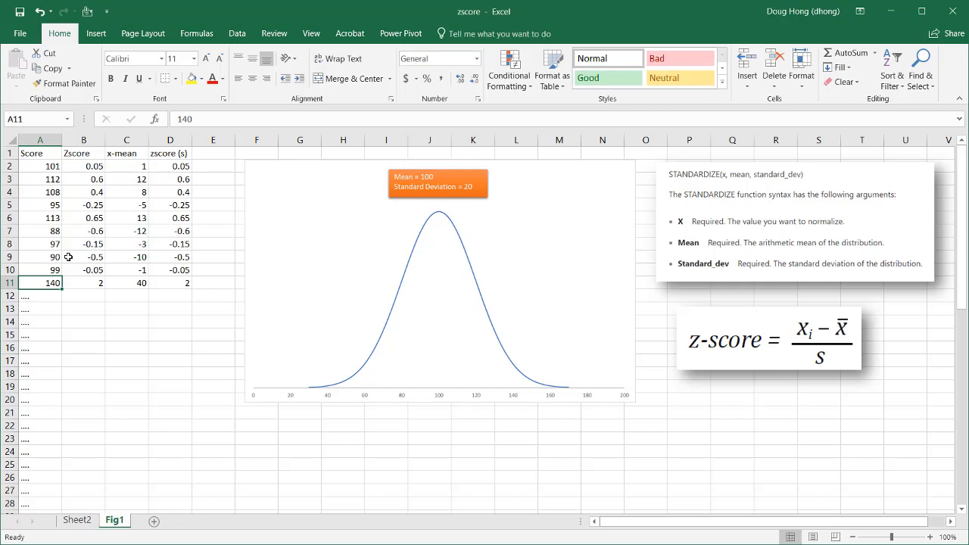
mouse_move(181, 186)
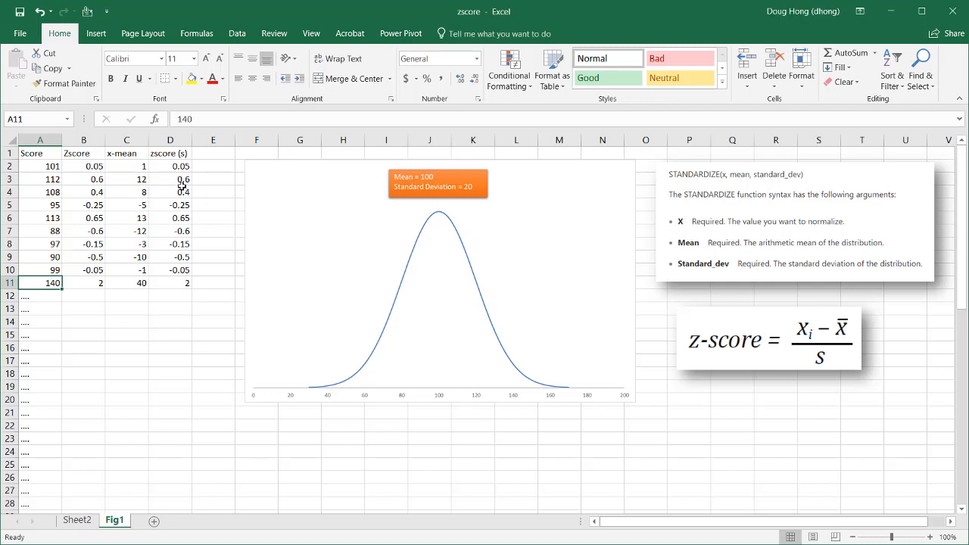
left_click(769, 339)
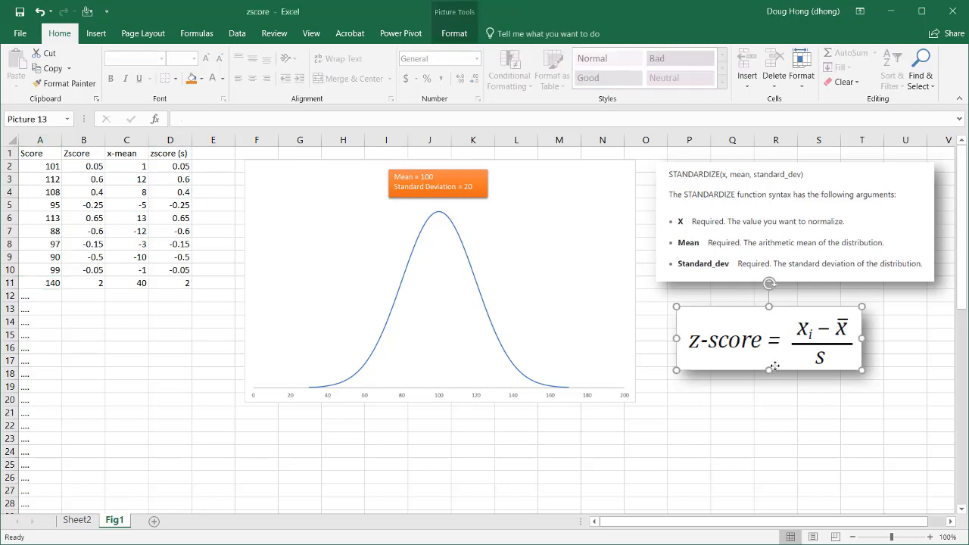